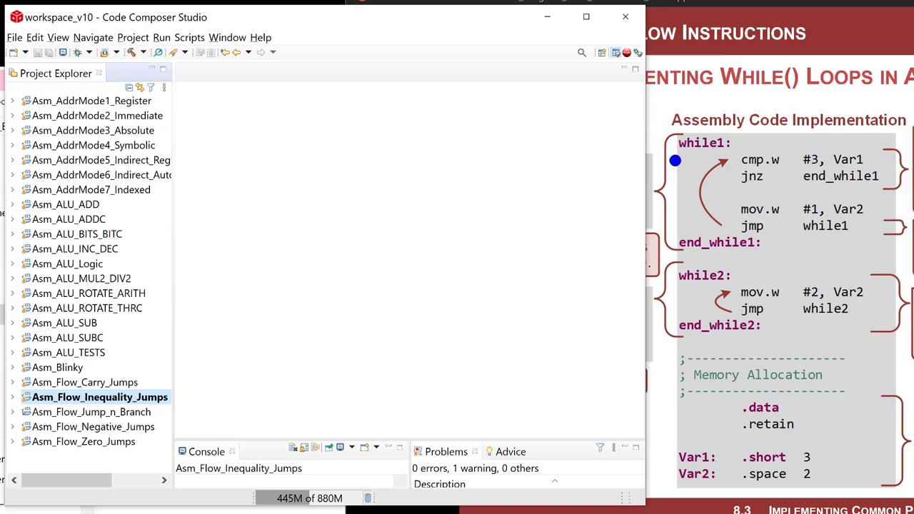
Start a new CCS project from the File menu.
{"action": "left_click", "coordinate": [14, 34]}
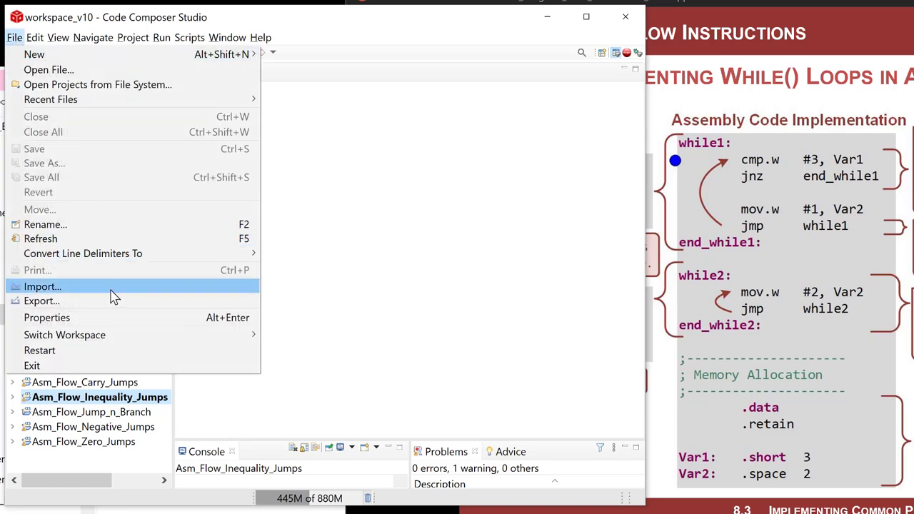
{"action": "mouse_move", "coordinate": [115, 296]}
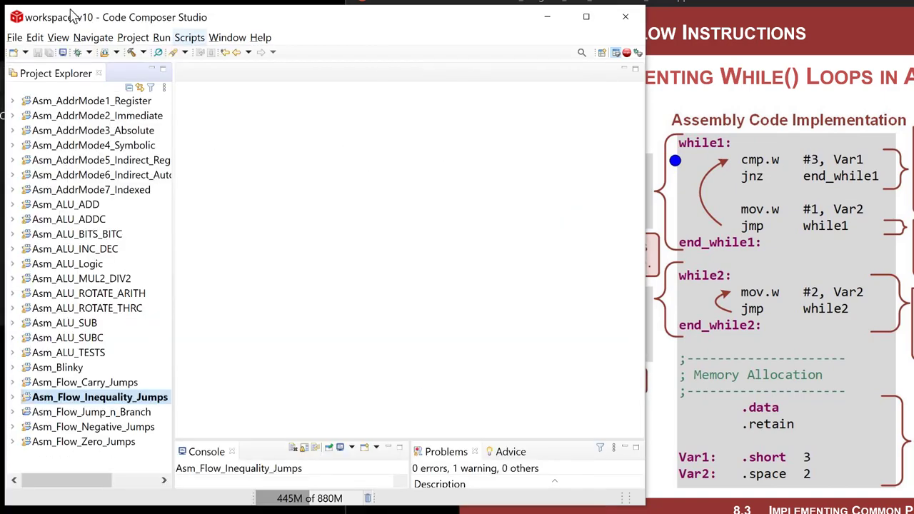
{"action": "left_click", "coordinate": [14, 38]}
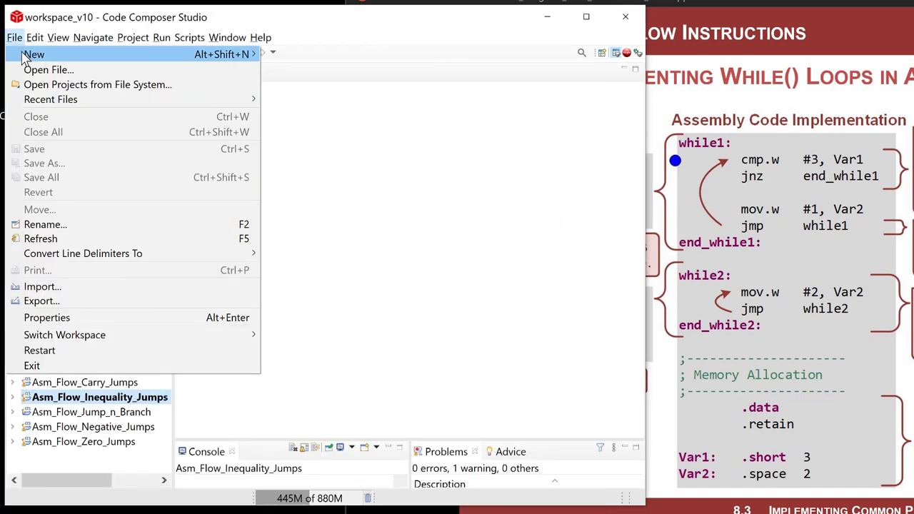
{"action": "mouse_move", "coordinate": [35, 54]}
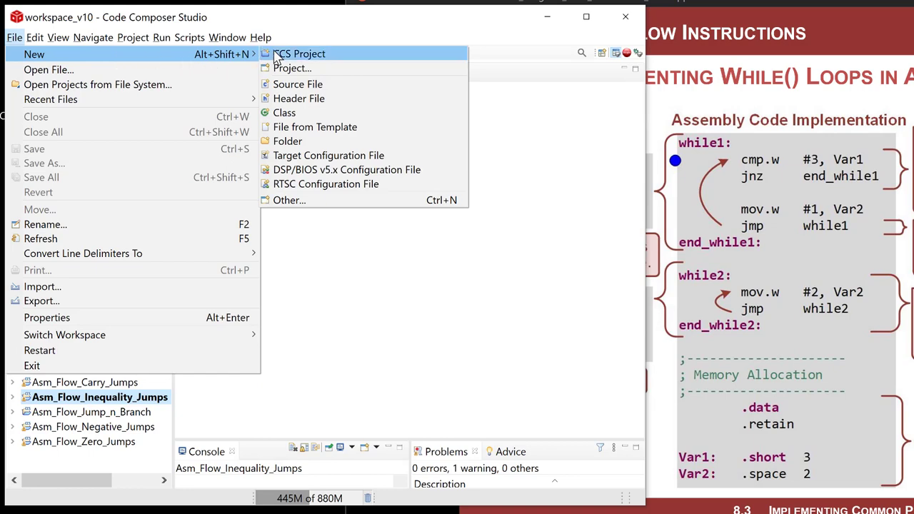
{"action": "left_click", "coordinate": [311, 55]}
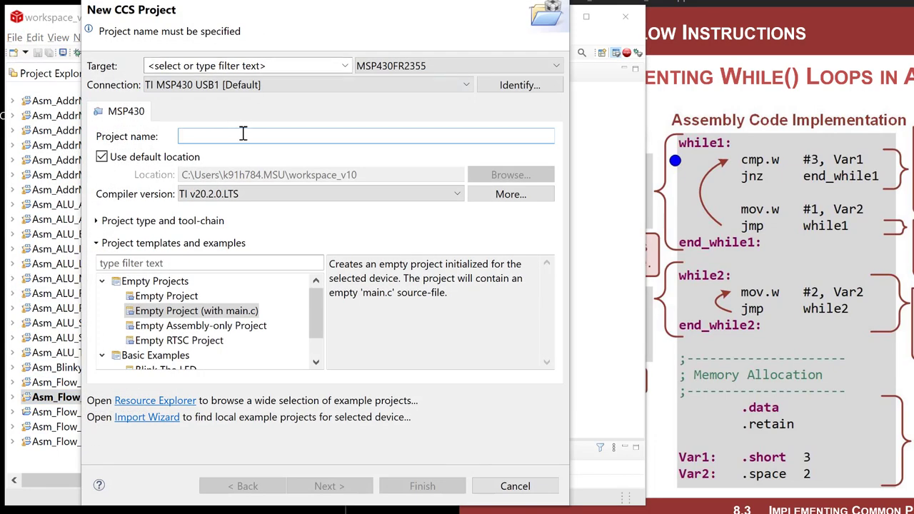
Name it Asm_Flow_While_Loops, choose Empty Assembly-only Project, and finish creating it.
{"action": "type", "text": "Asm_"}
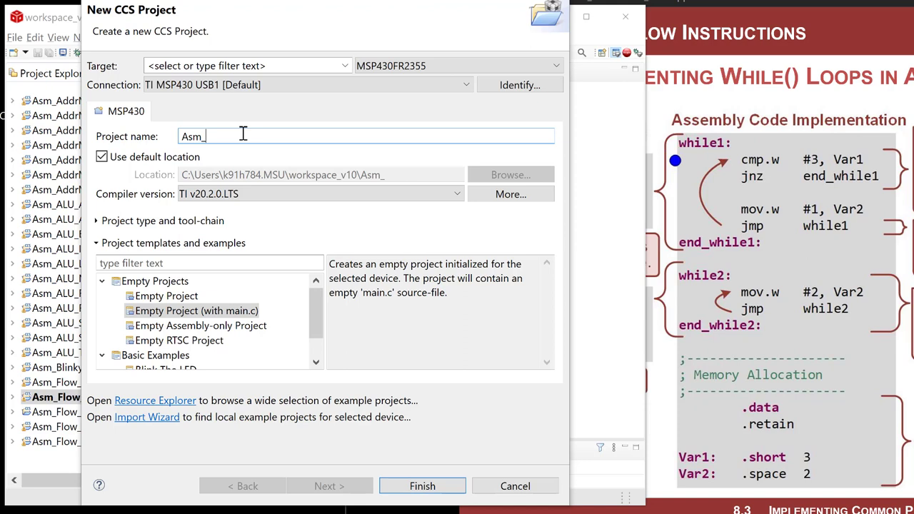
{"action": "type", "text": "Flow_"}
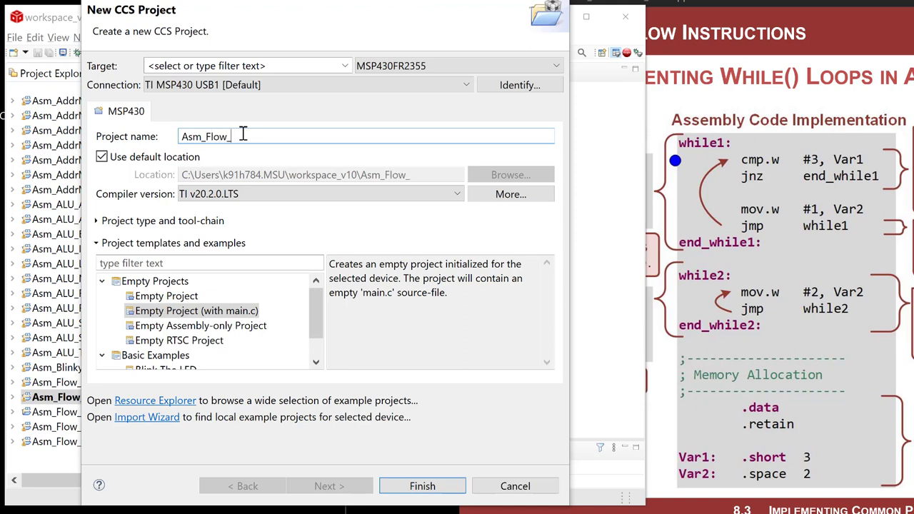
{"action": "type", "text": "While_Loops"}
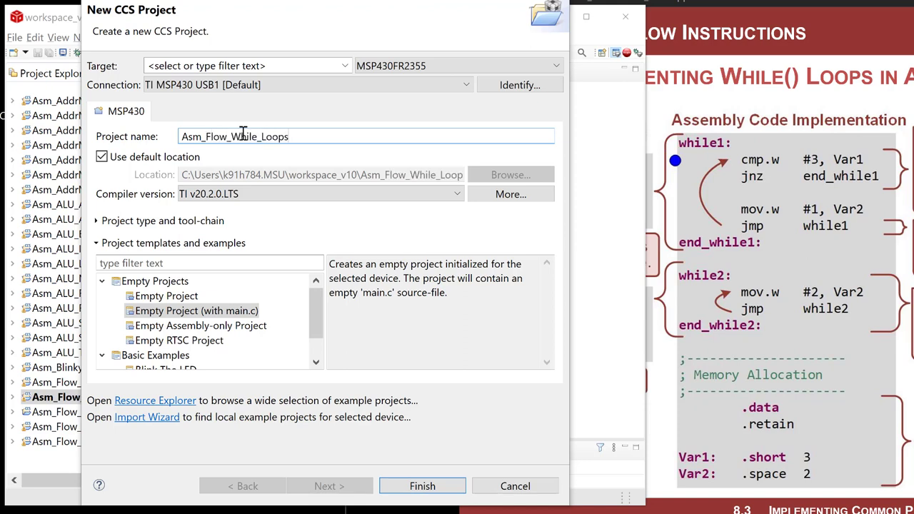
{"action": "left_click", "coordinate": [202, 325]}
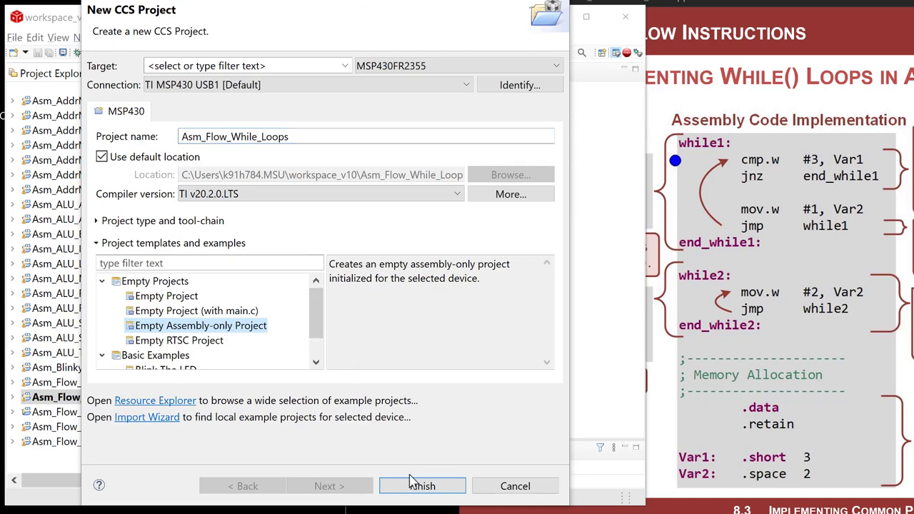
{"action": "left_click", "coordinate": [423, 486]}
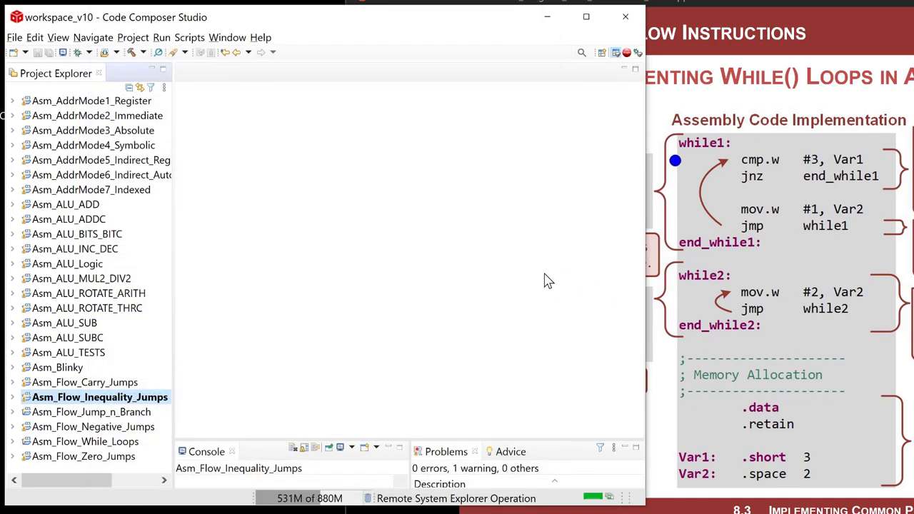
Open main.asm from Project Explorer and bring the Main loop here section into view.
{"action": "double_click", "coordinate": [83, 427]}
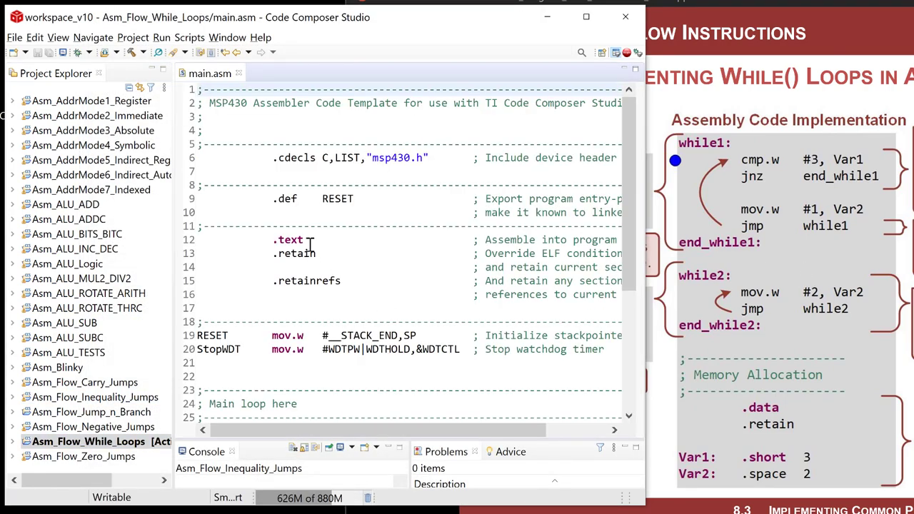
{"action": "scroll", "scroll_direction": "down", "scroll_amount": 3}
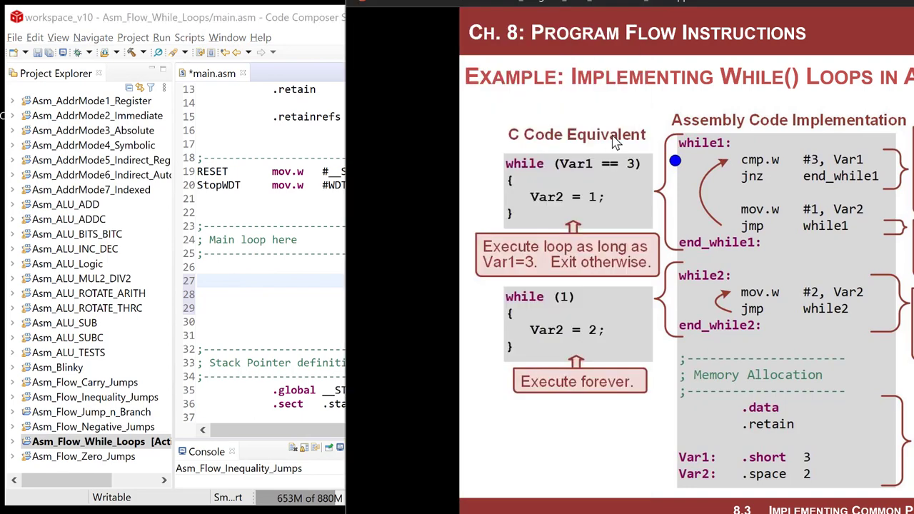
{"action": "mouse_move", "coordinate": [606, 187]}
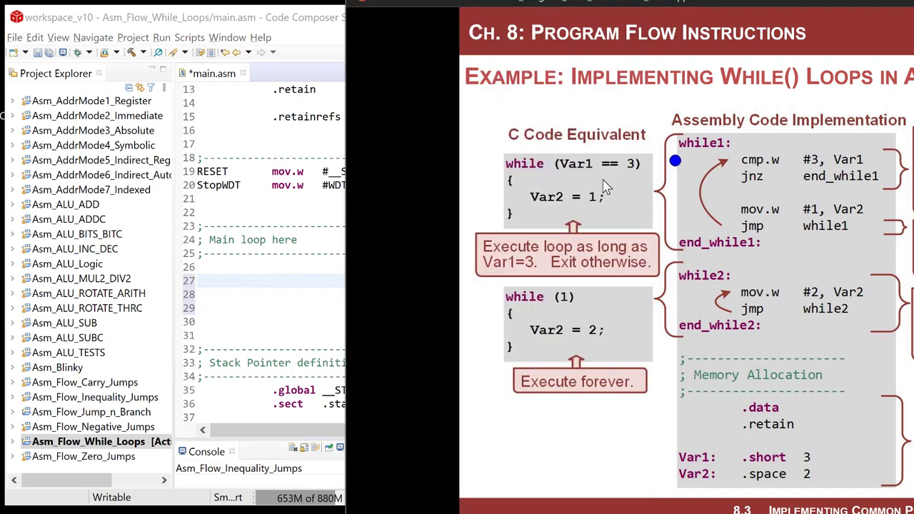
{"action": "mouse_move", "coordinate": [586, 169]}
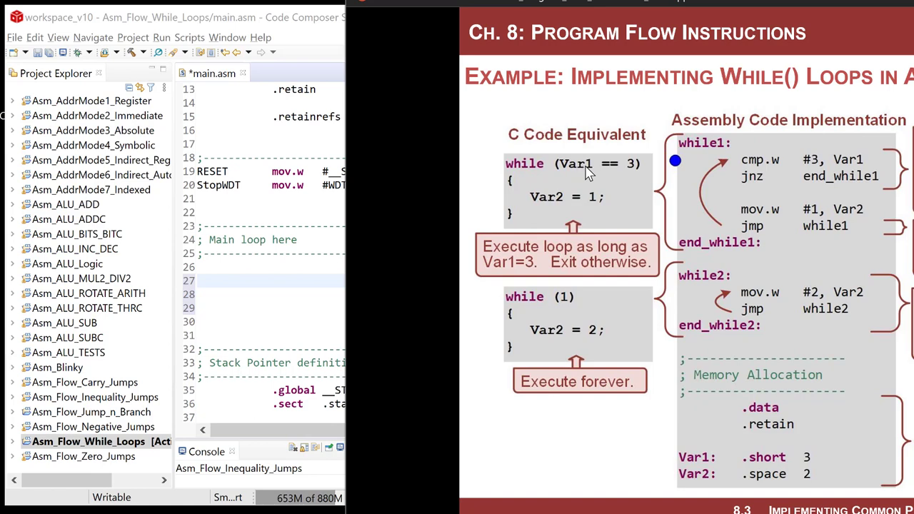
{"action": "mouse_move", "coordinate": [560, 169]}
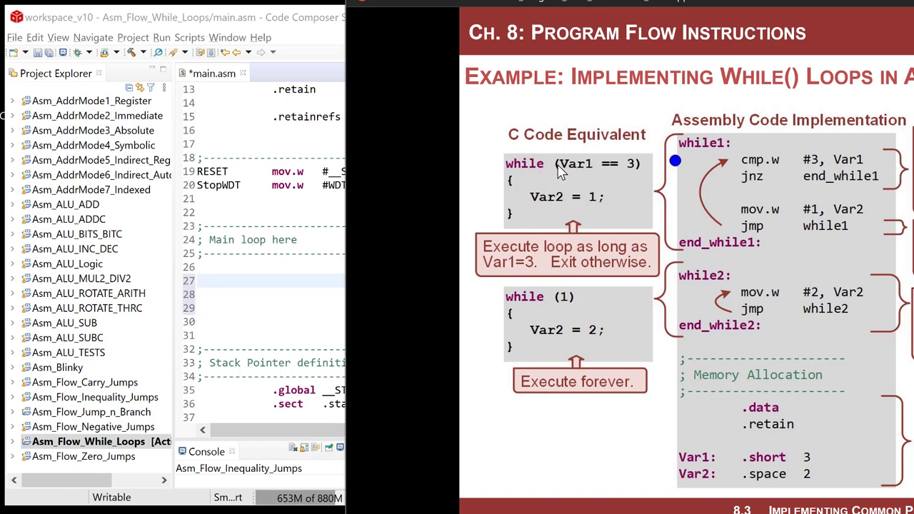
{"action": "mouse_move", "coordinate": [614, 166]}
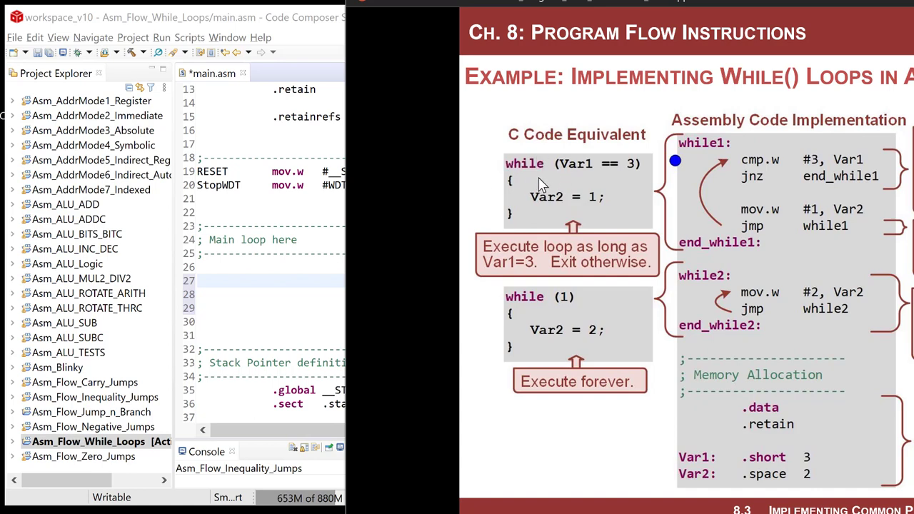
{"action": "mouse_move", "coordinate": [517, 208]}
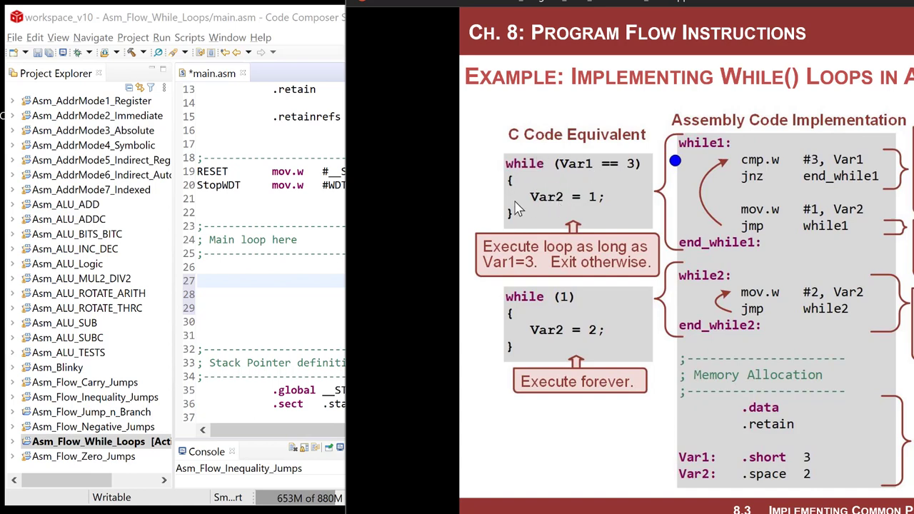
{"action": "mouse_move", "coordinate": [558, 205]}
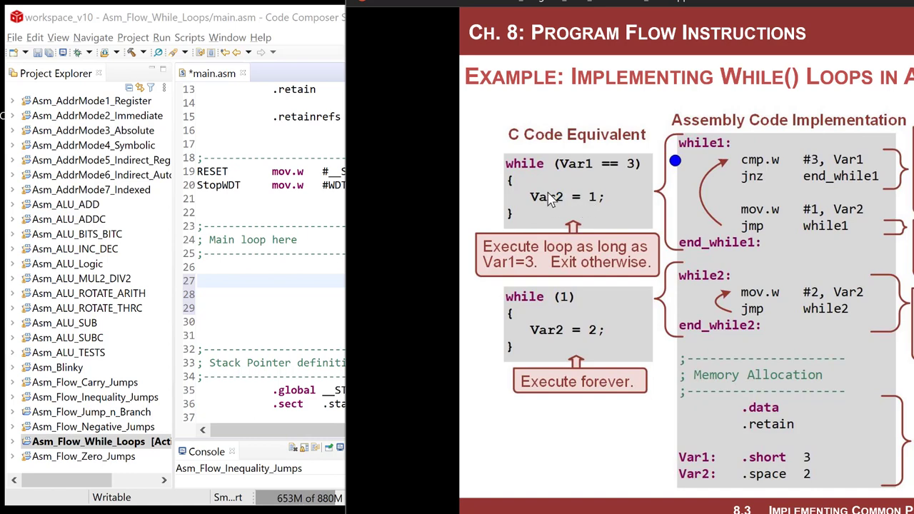
{"action": "mouse_move", "coordinate": [687, 178]}
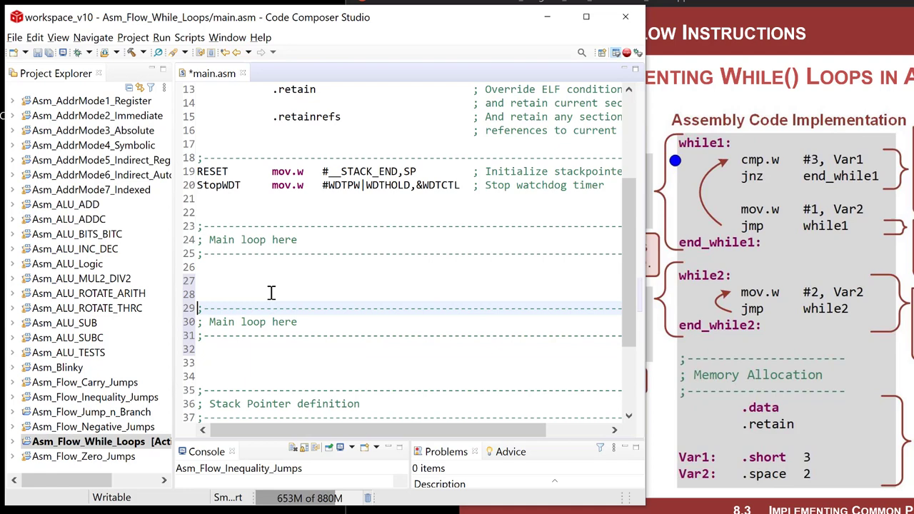
Add a Data Allocation header with .data and .retain directives and their comments.
{"action": "type", "text": "Data A"}
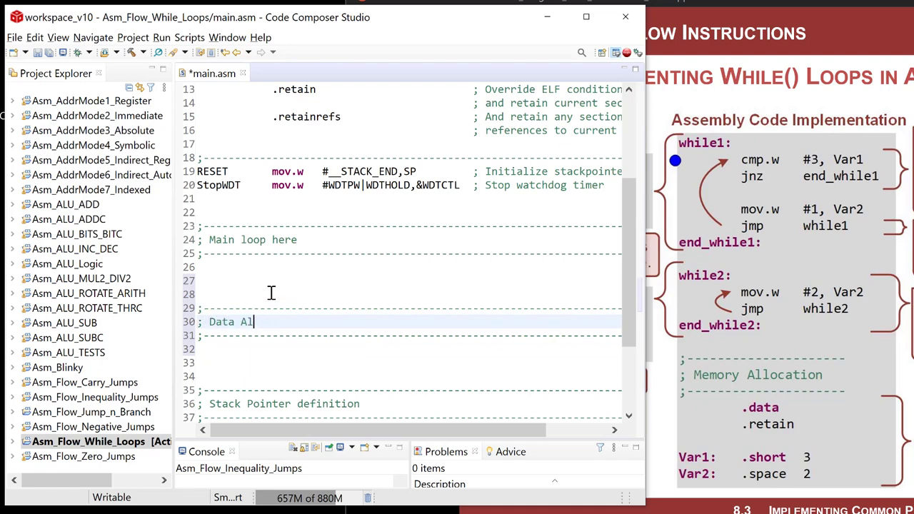
{"action": "type", "text": "location"}
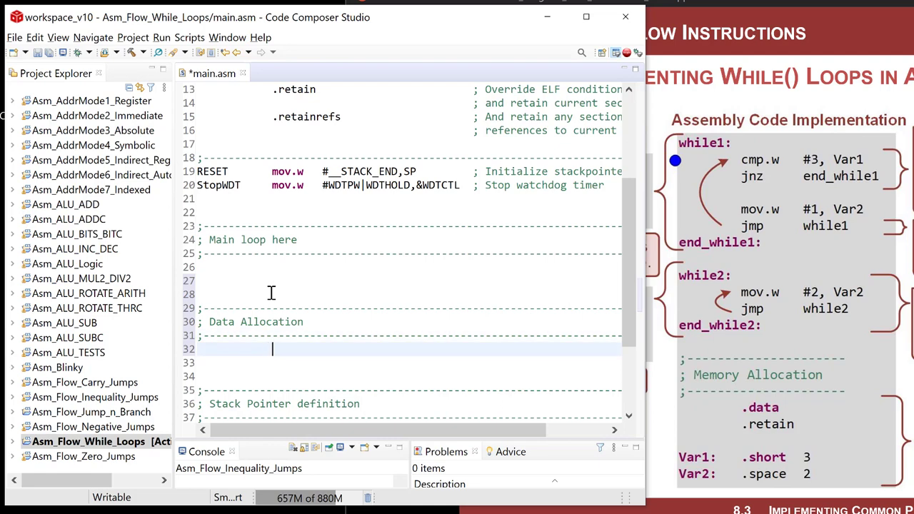
{"action": "type", "text": ".data"}
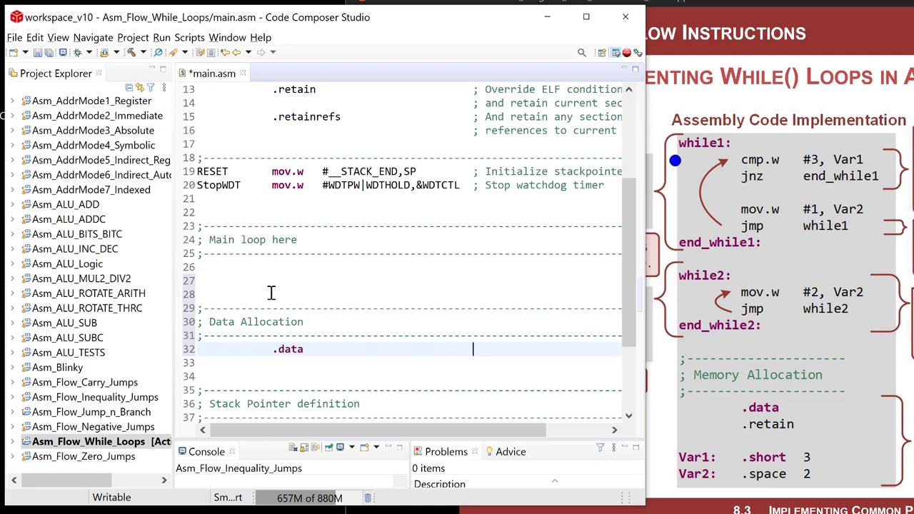
{"action": "type", "text": "; go to data mem"}
{"action": "left_click", "coordinate": [409, 363]}
{"action": "type", "text": ".retain"}
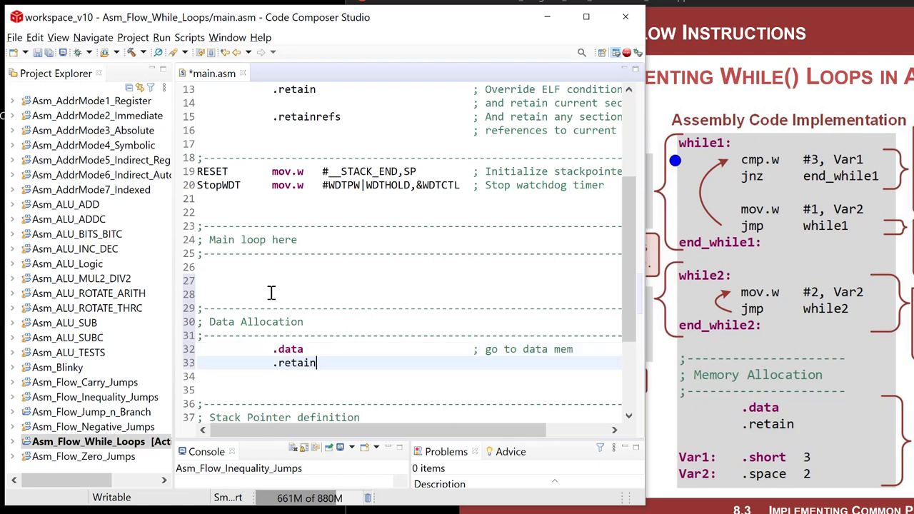
{"action": "type", "text": "; leave"}
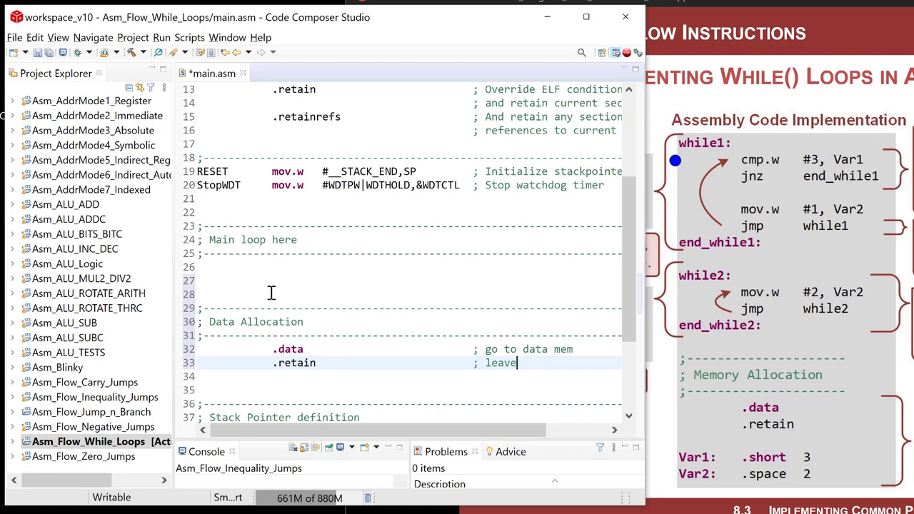
{"action": "type", "text": "this sect along"}
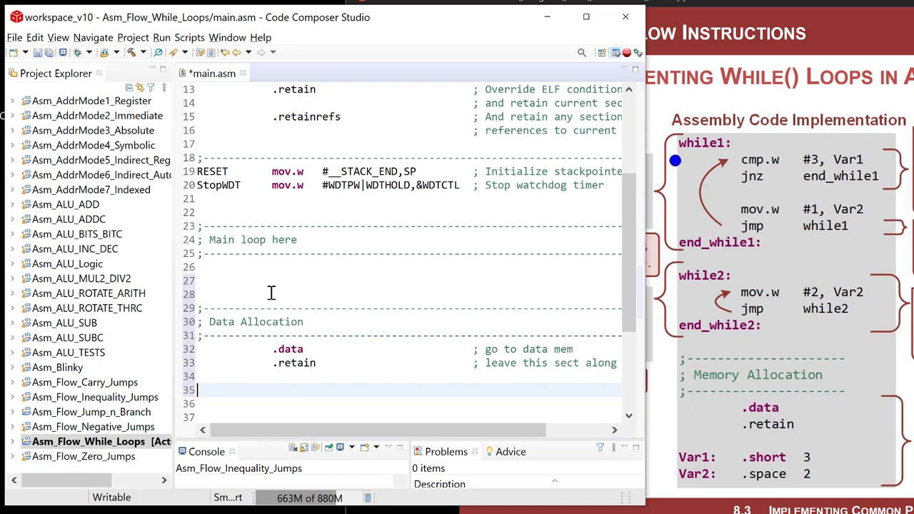
Declare Var1 as .short 3 in the data section.
{"action": "type", "text": "Var1:       .short"}
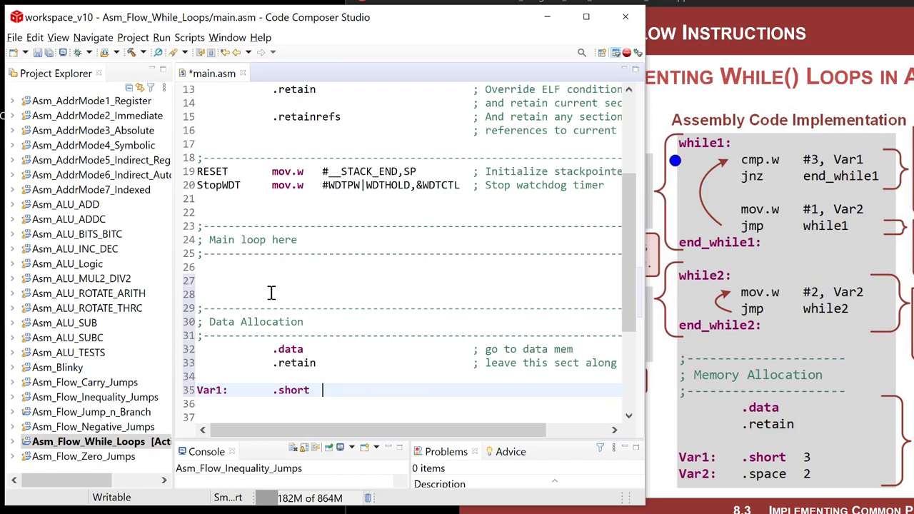
{"action": "type", "text": "3"}
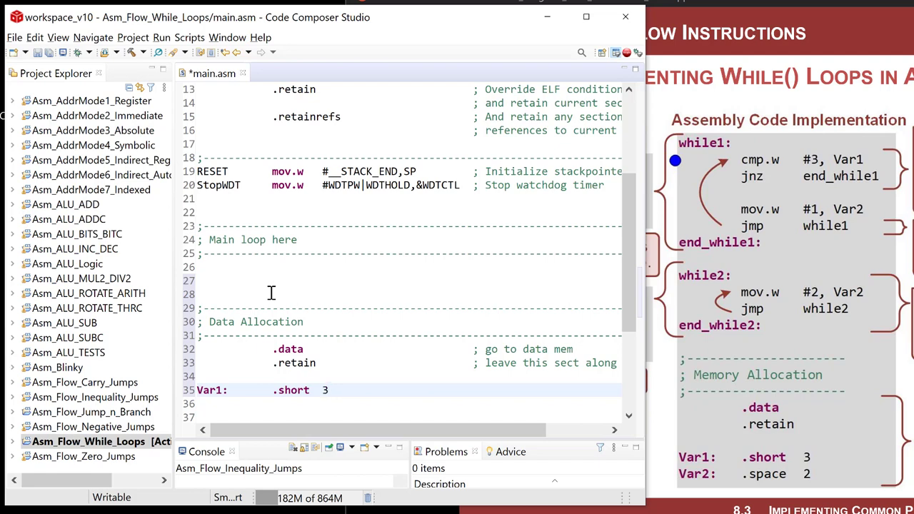
{"action": "double_click", "coordinate": [296, 390]}
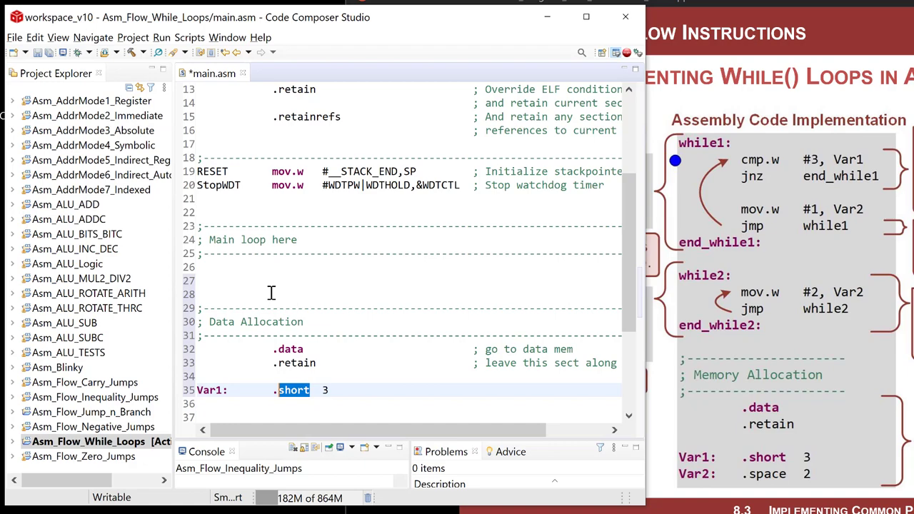
{"action": "mouse_move", "coordinate": [517, 130]}
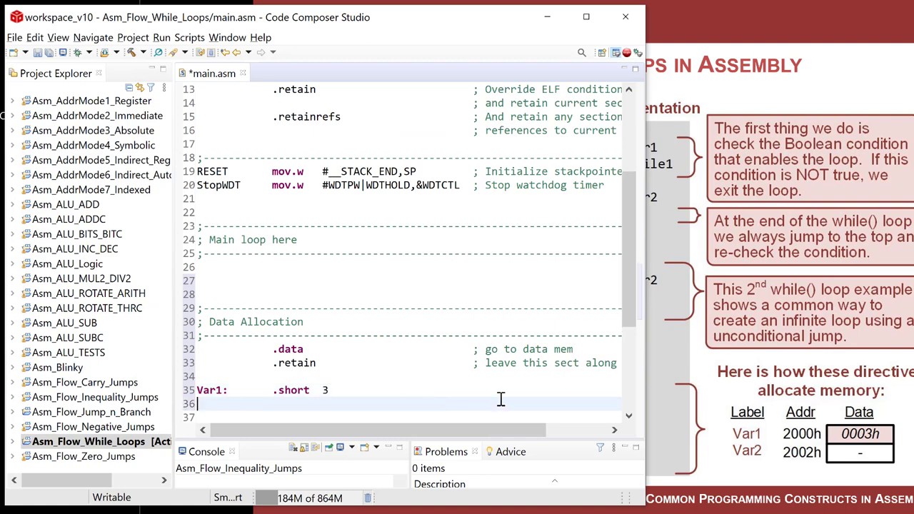
Declare Var2 with .space 2 to reserve two bytes after Var1.
{"action": "type", "text": "Var2"}
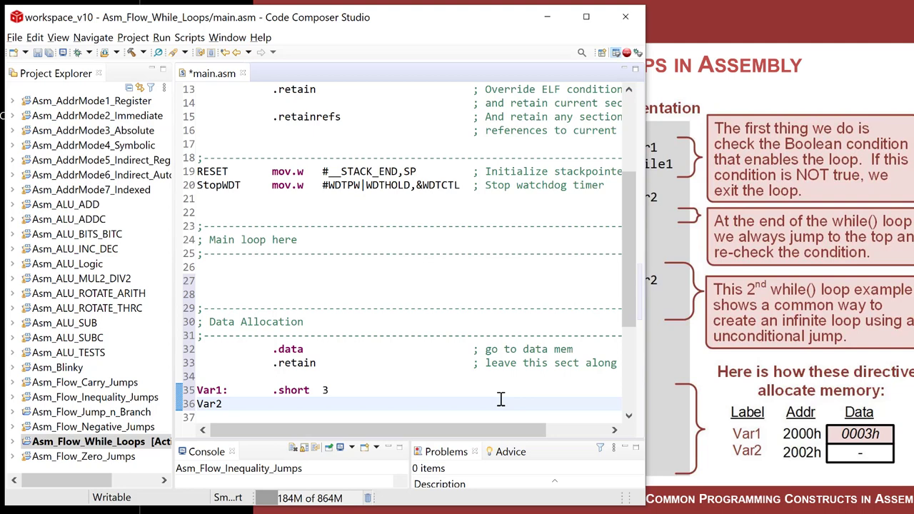
{"action": "type", "text": "."}
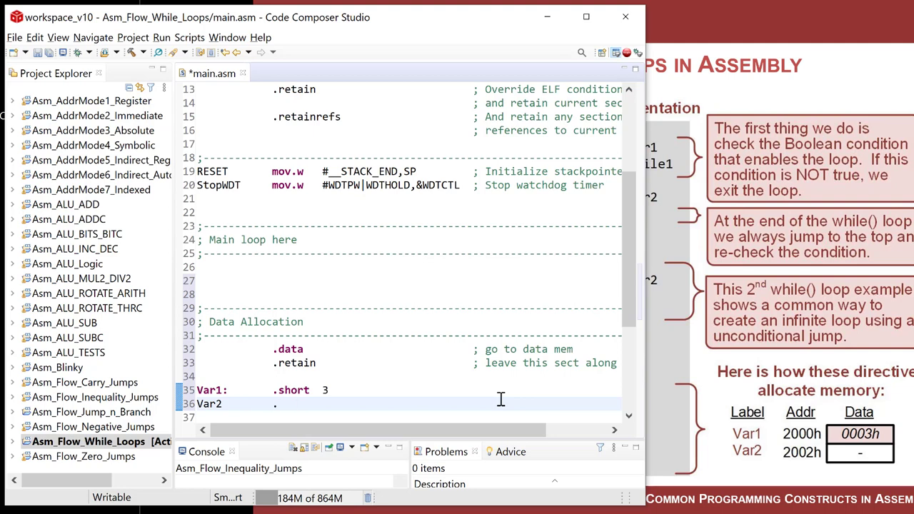
{"action": "type", "text": ".space\t2"}
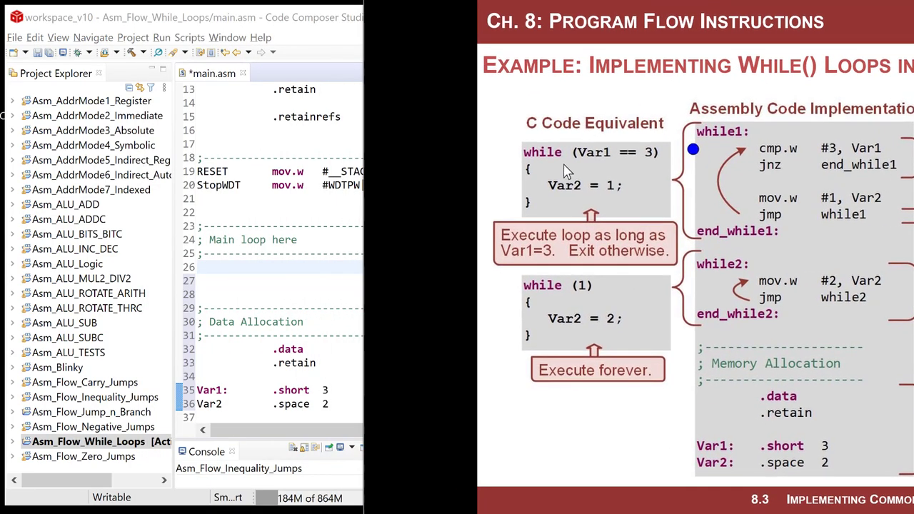
{"action": "mouse_move", "coordinate": [584, 166]}
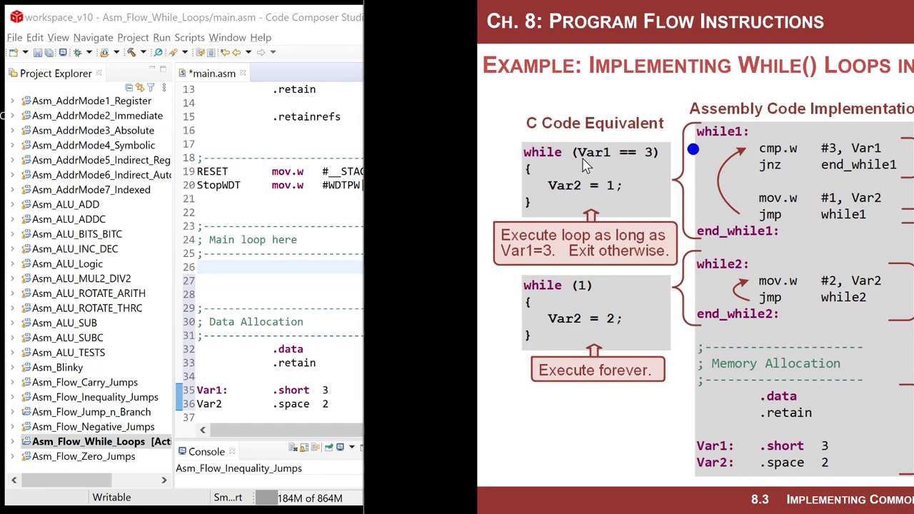
{"action": "mouse_move", "coordinate": [642, 160]}
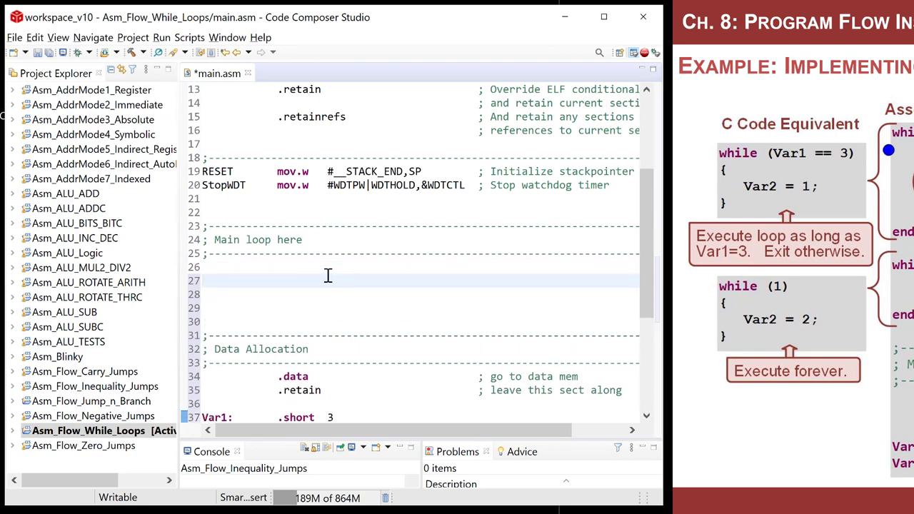
Add while1: and end_while1 labels with a ;while(Var==3) comment.
{"action": "type", "text": "while1:"}
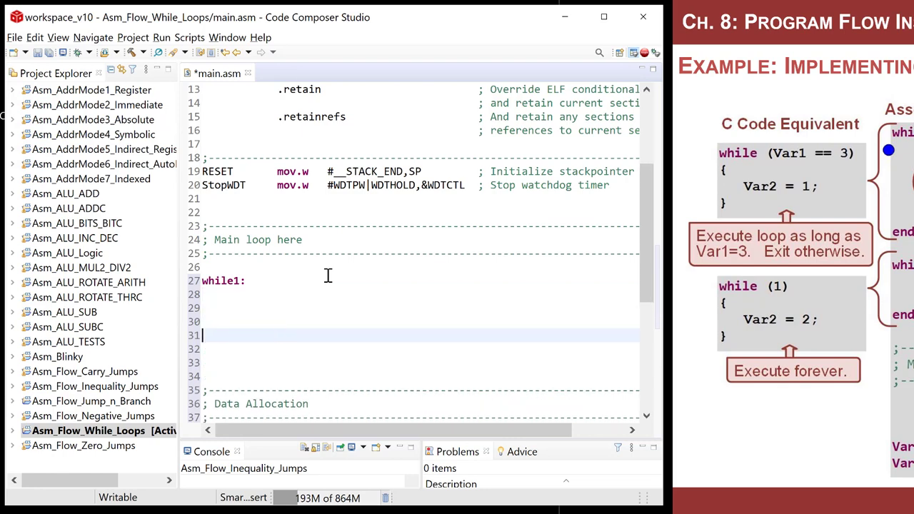
{"action": "type", "text": "end_while1:"}
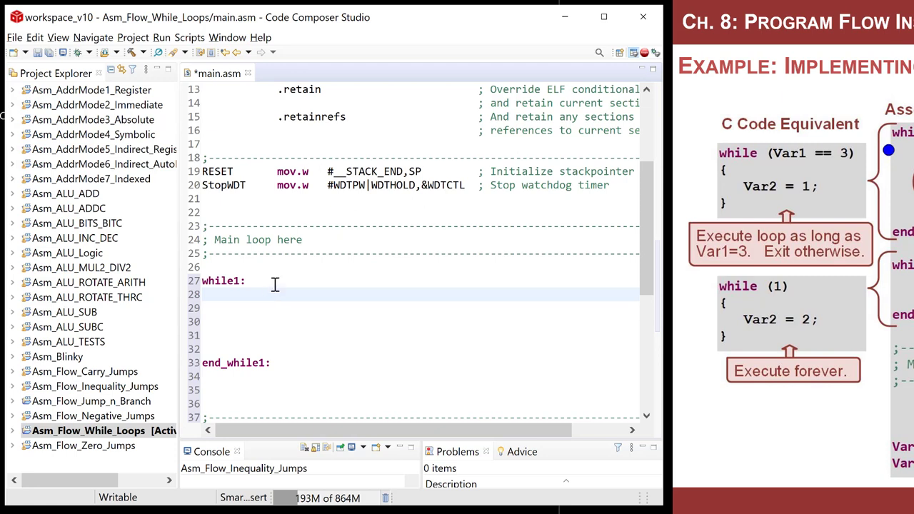
{"action": "left_click", "coordinate": [279, 294]}
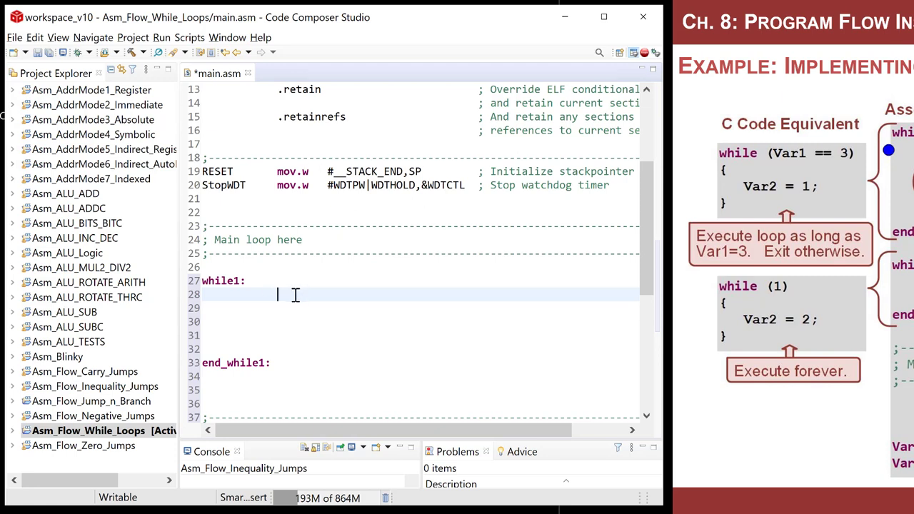
{"action": "left_click", "coordinate": [254, 280]}
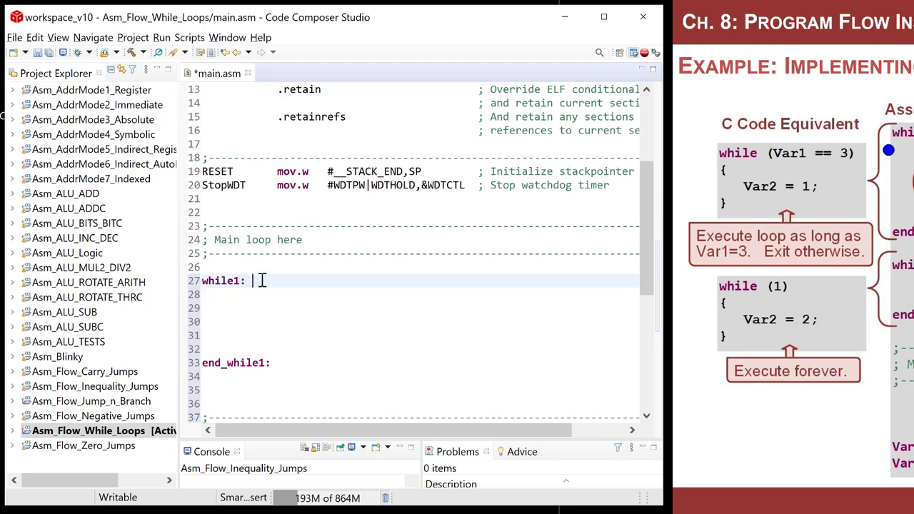
{"action": "type", "text": ";while(Var"}
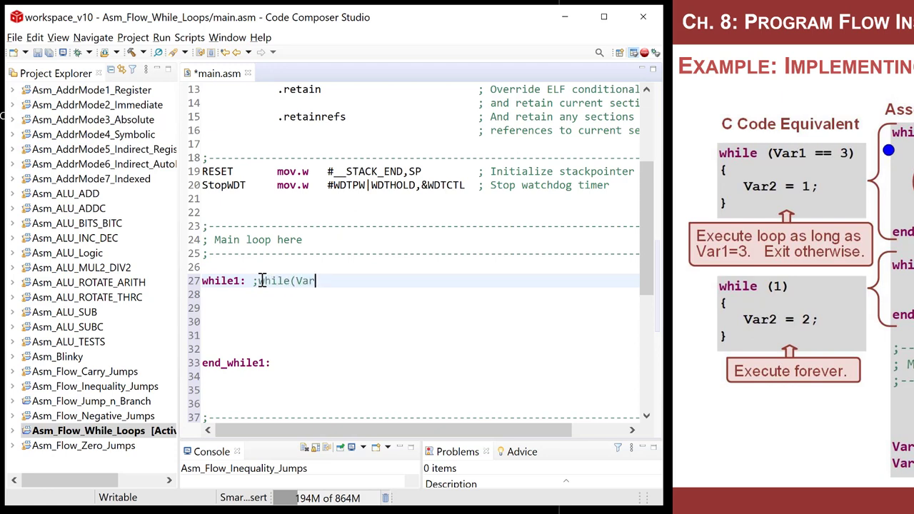
{"action": "type", "text": "==3)"}
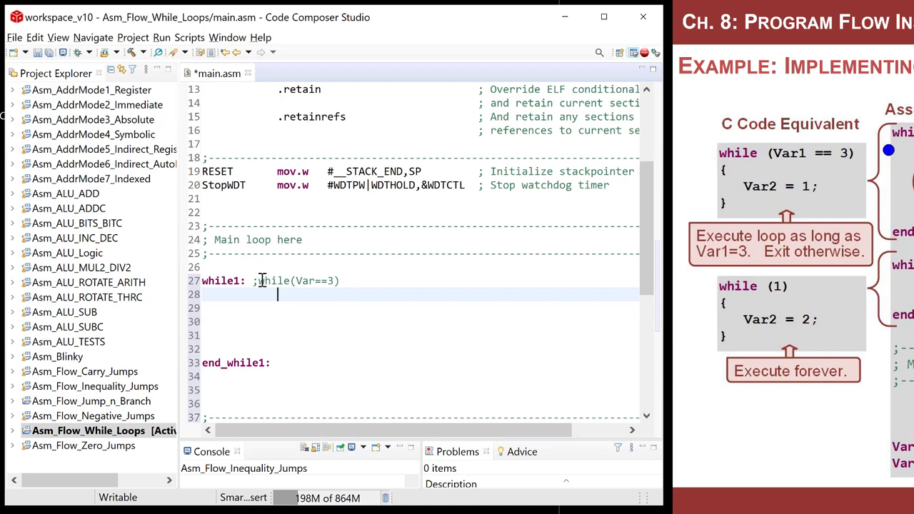
Write cmp.w #3, Var1 commented as ; Var1 - 3 = ?
{"action": "type", "text": "cmp"}
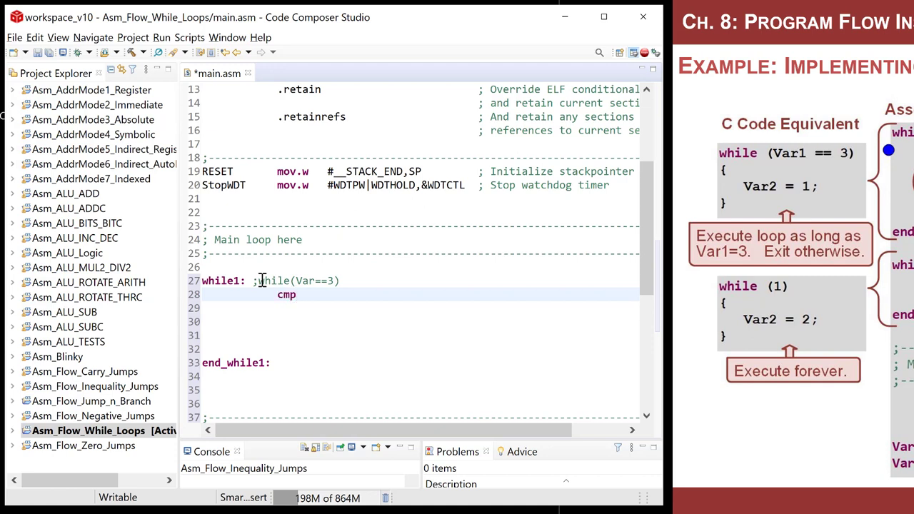
{"action": "type", "text": ".w"}
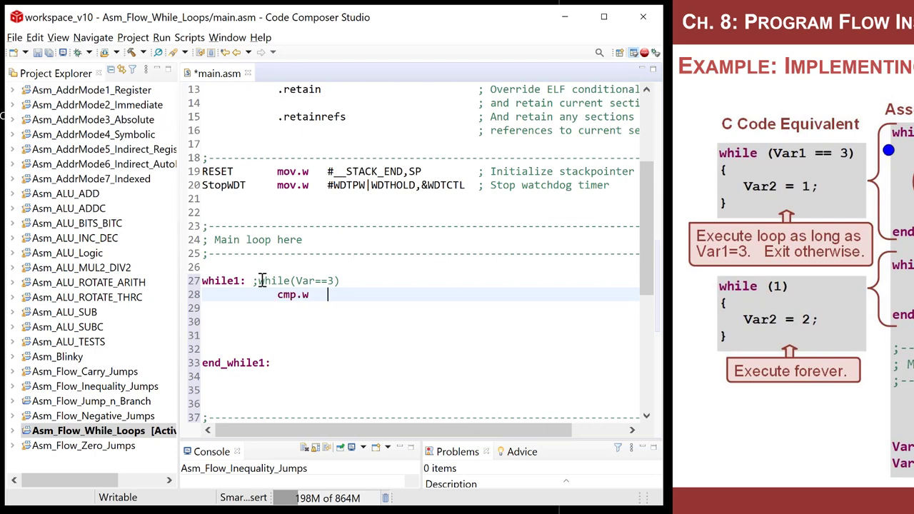
{"action": "type", "text": "#"}
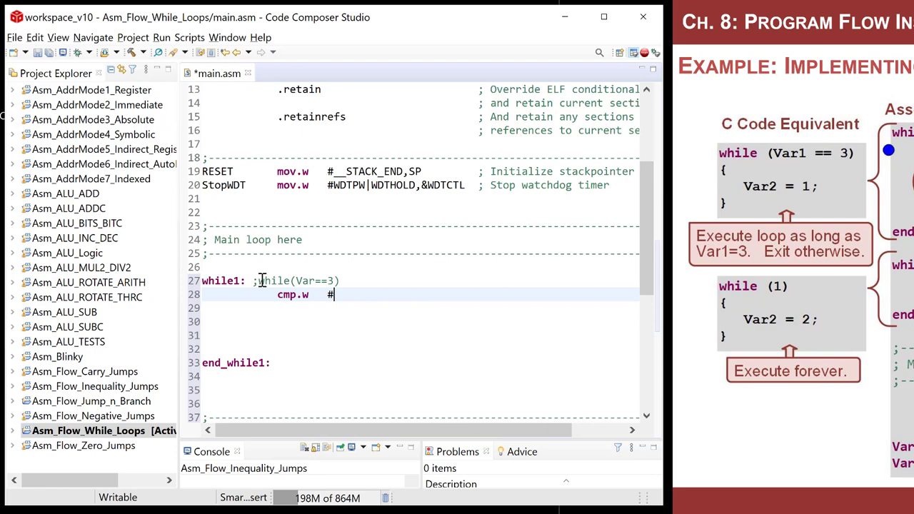
{"action": "type", "text": "3, Var1"}
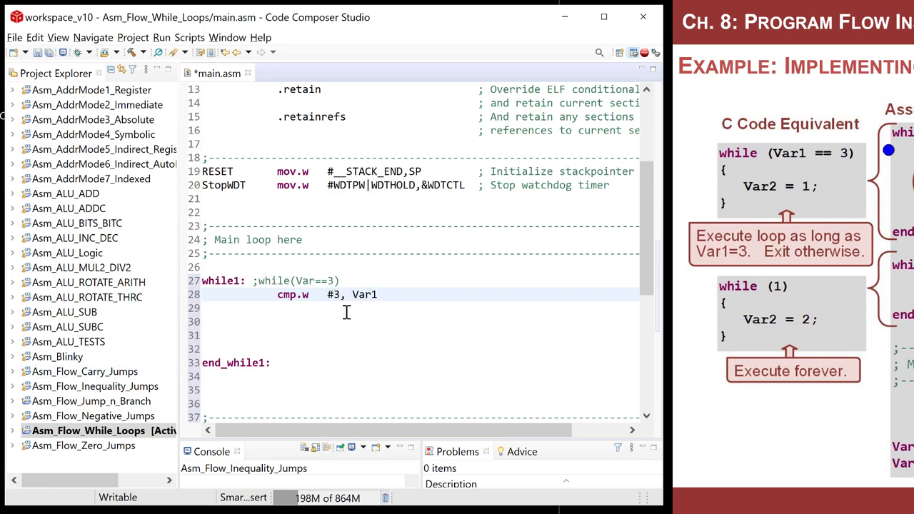
{"action": "mouse_move", "coordinate": [350, 294]}
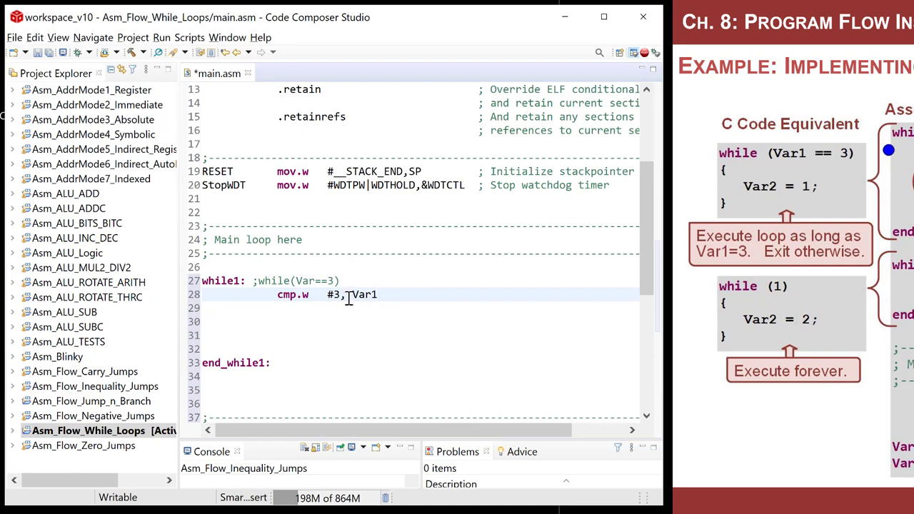
{"action": "double_click", "coordinate": [363, 294]}
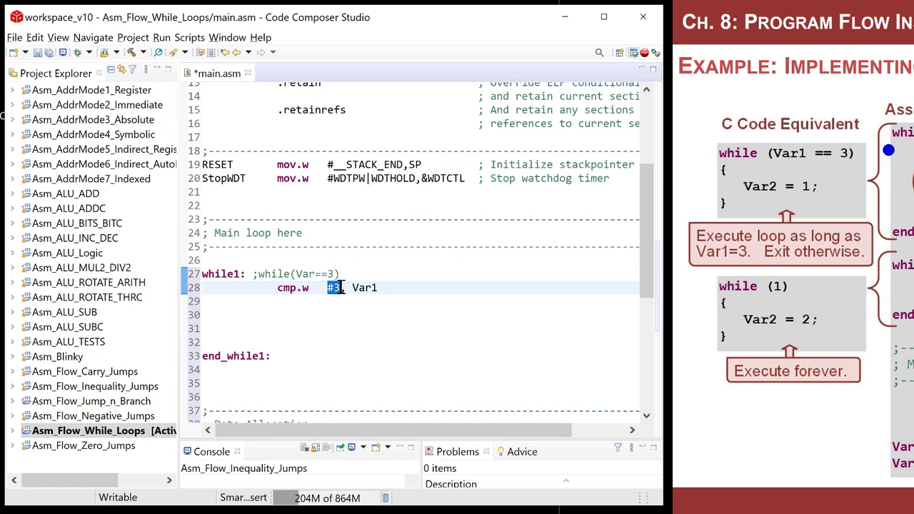
{"action": "left_click", "coordinate": [443, 306]}
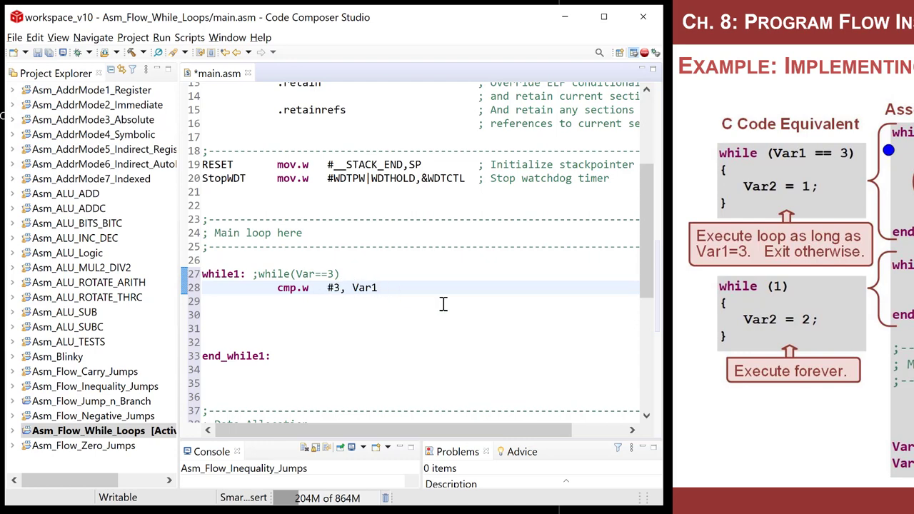
{"action": "type", "text": ";"}
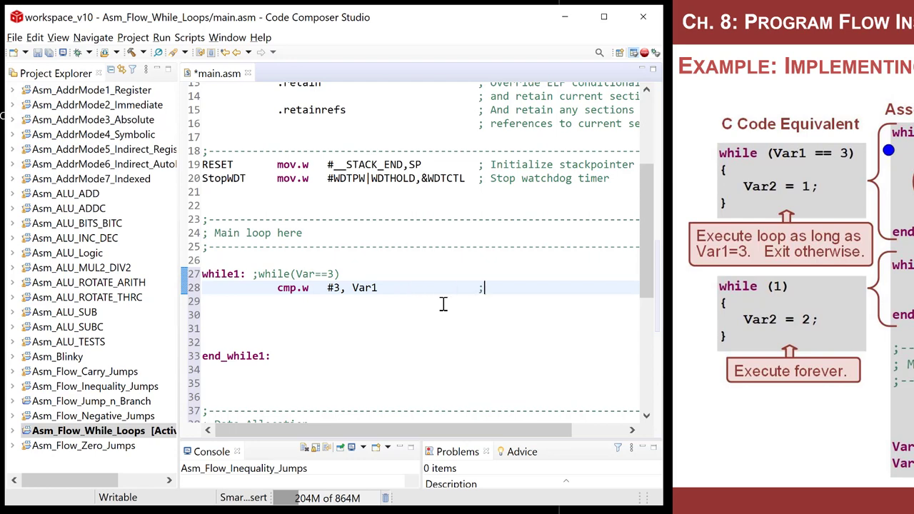
{"action": "type", "text": "VAr1"}
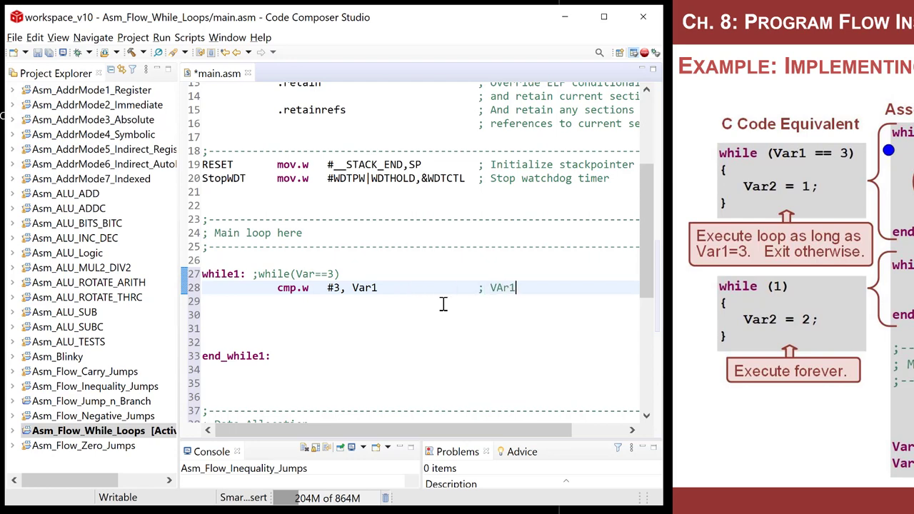
{"action": "type", "text": "- 3"}
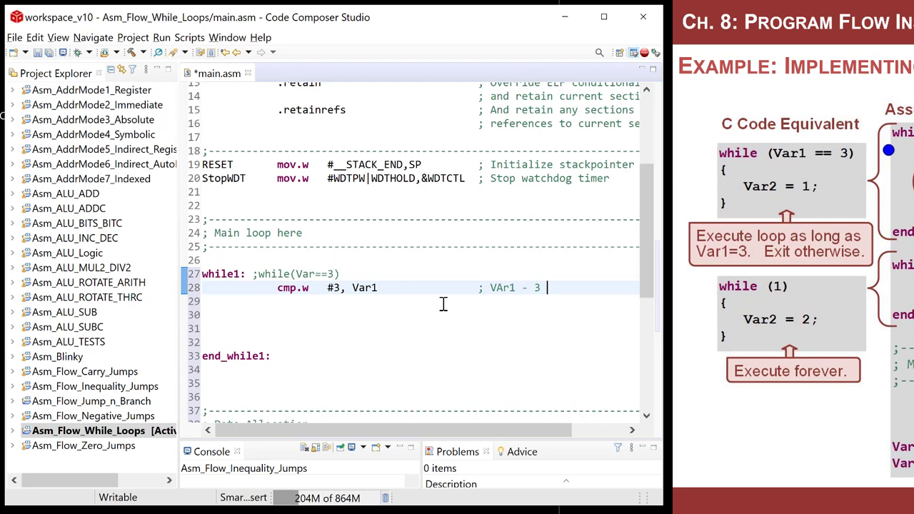
{"action": "type", "text": "= ?"}
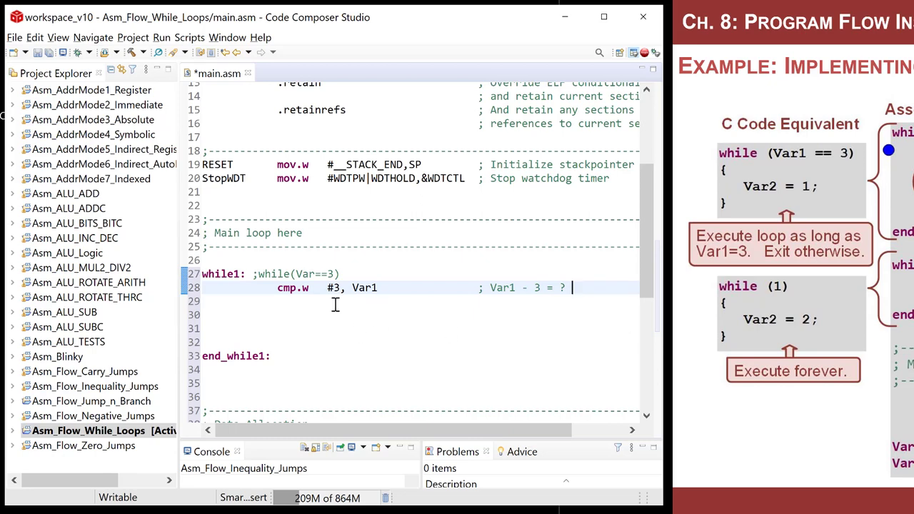
{"action": "mouse_move", "coordinate": [280, 302]}
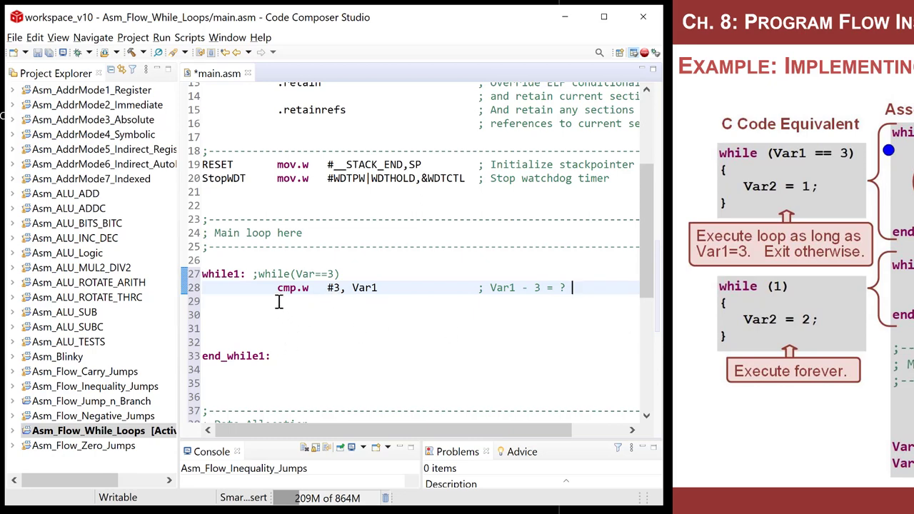
{"action": "left_click", "coordinate": [283, 301]}
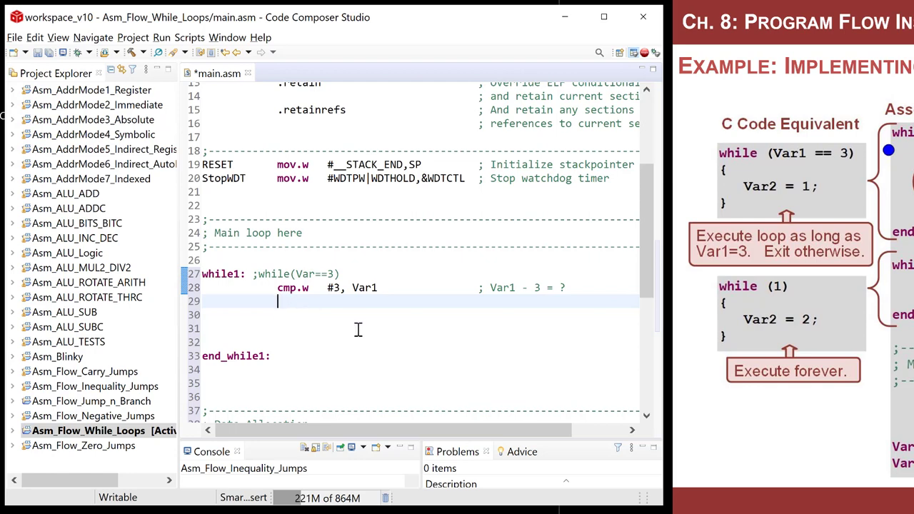
Add jnz end_while1 after the compare, without a trailing colon.
{"action": "type", "text": "jnz"}
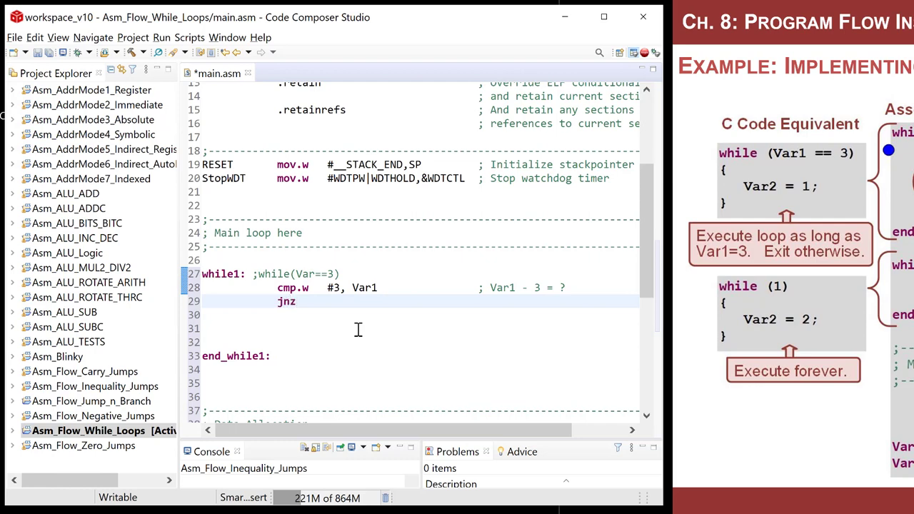
{"action": "left_click", "coordinate": [328, 302]}
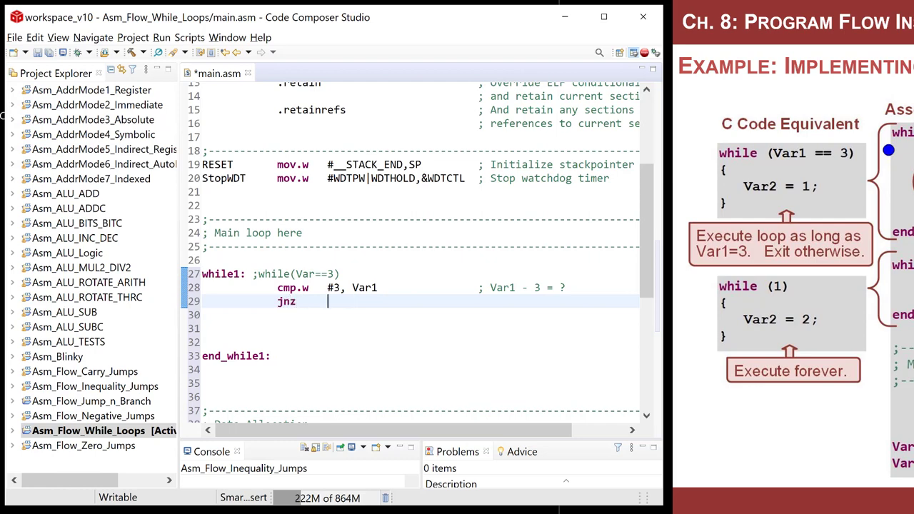
{"action": "mouse_move", "coordinate": [371, 288]}
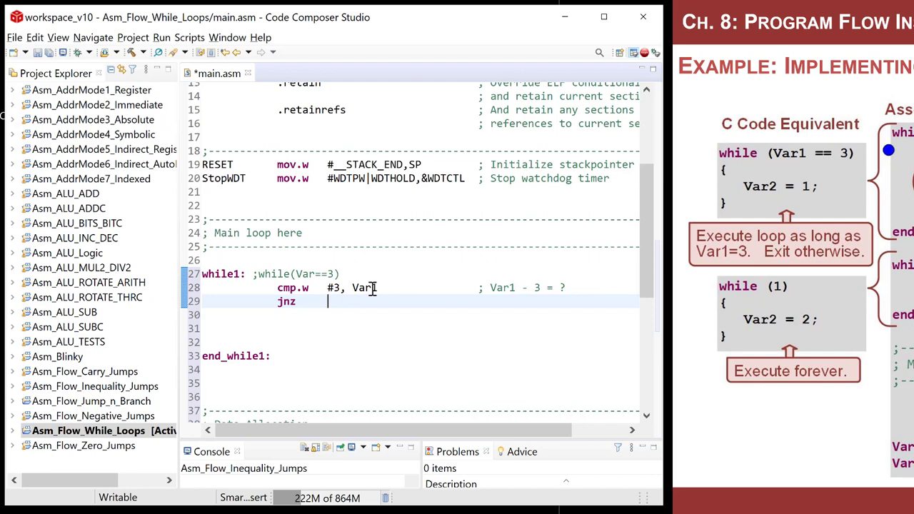
{"action": "mouse_move", "coordinate": [334, 295]}
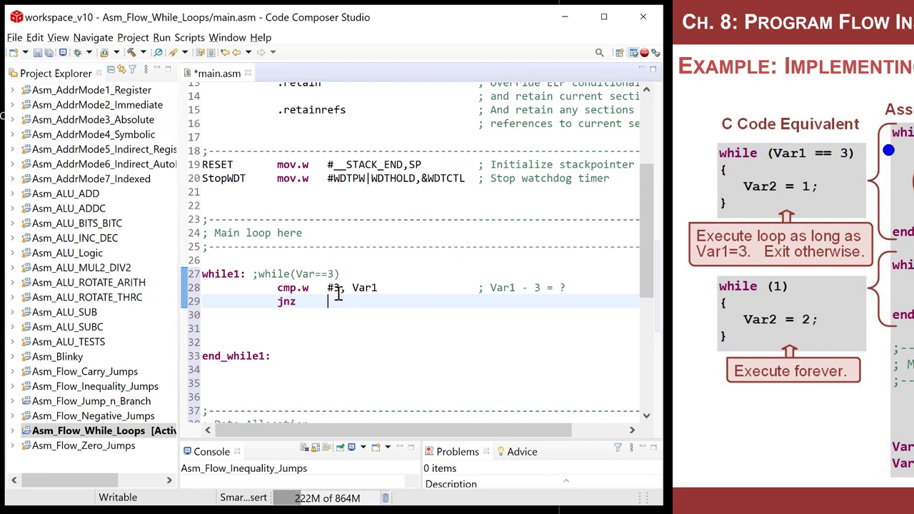
{"action": "mouse_move", "coordinate": [254, 357]}
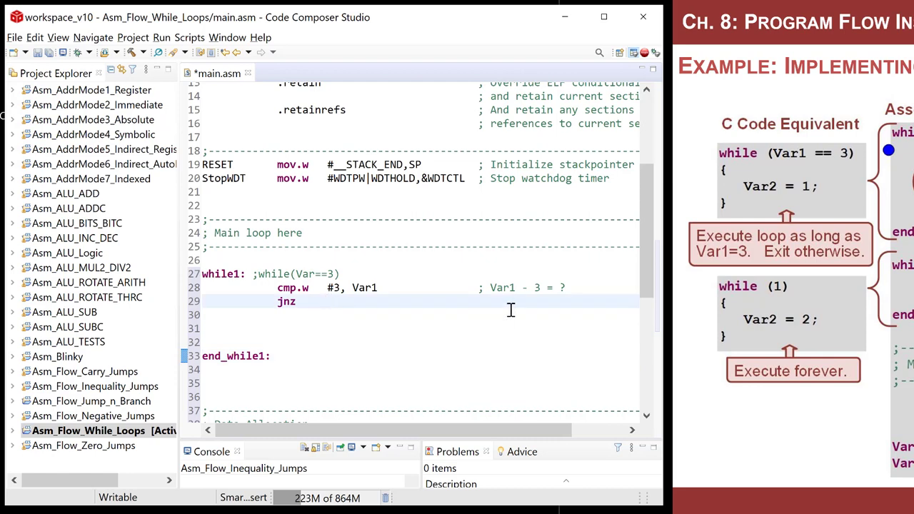
{"action": "left_click", "coordinate": [327, 302]}
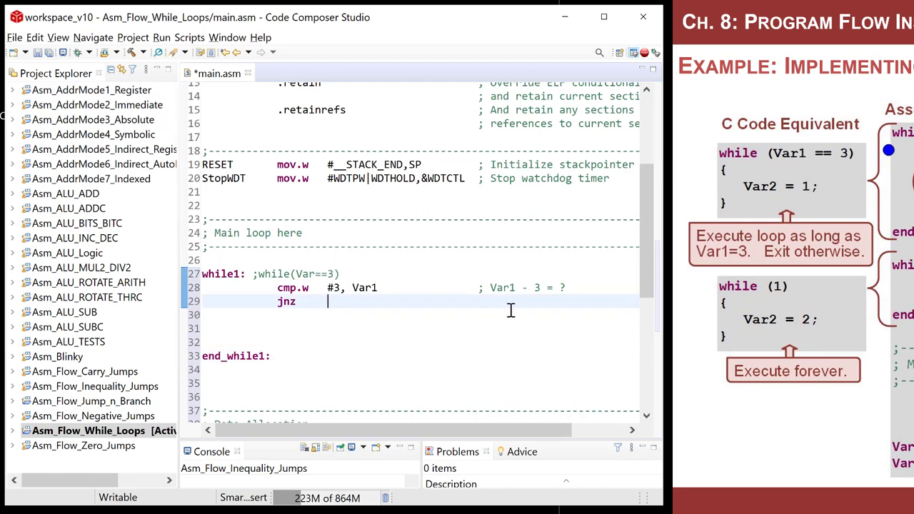
{"action": "type", "text": "end_while1:"}
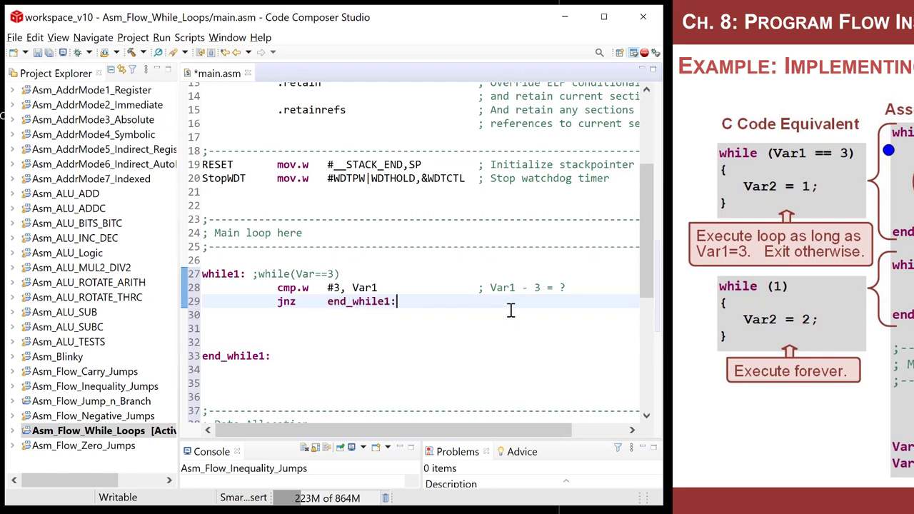
{"action": "key", "text": "BackSpace"}
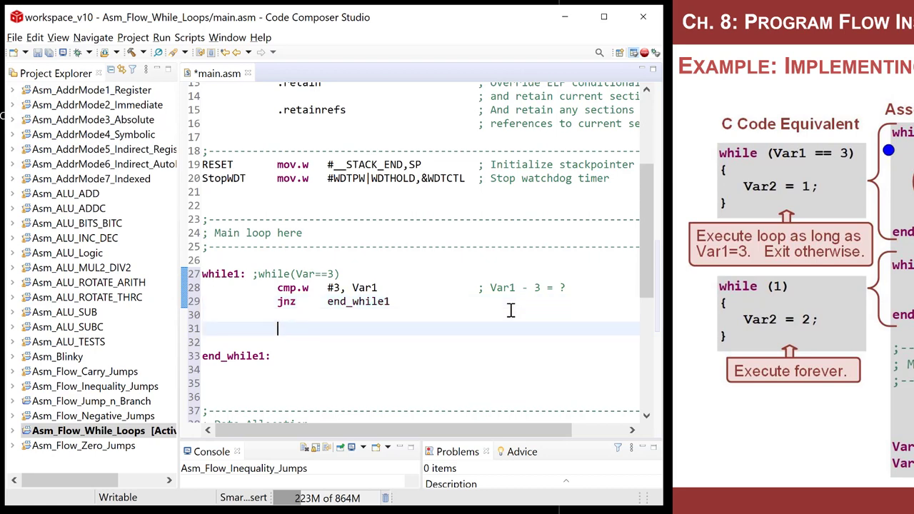
{"action": "mouse_move", "coordinate": [686, 237]}
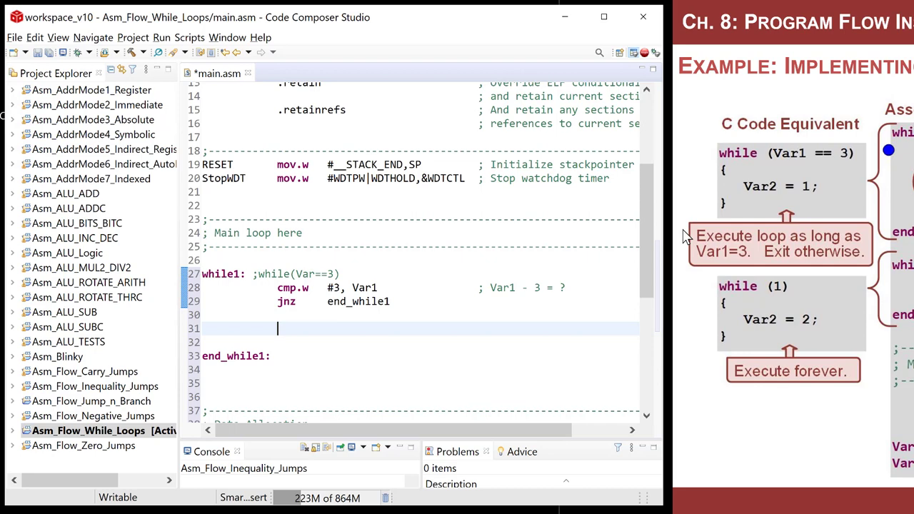
Write the loop body mov.w #1, Var2 and jmp while1, then save main.asm.
{"action": "type", "text": "mov."}
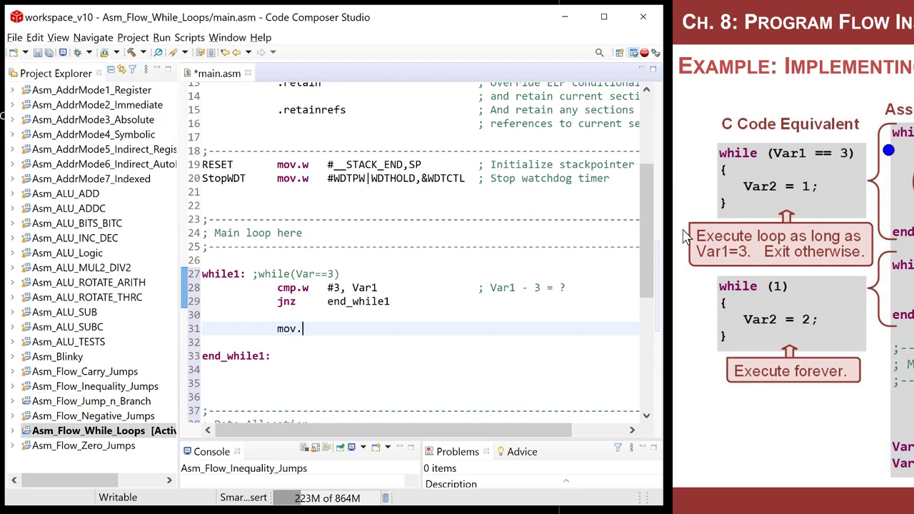
{"action": "type", "text": "w"}
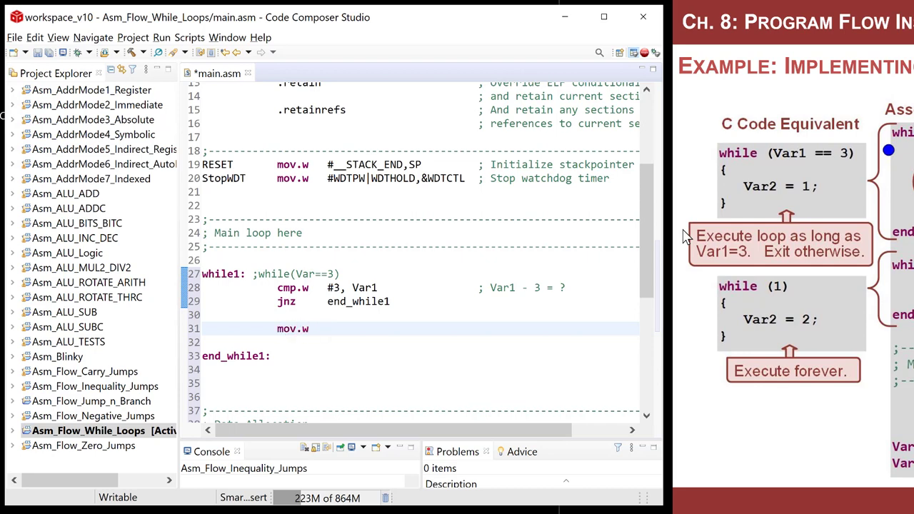
{"action": "left_click", "coordinate": [328, 329]}
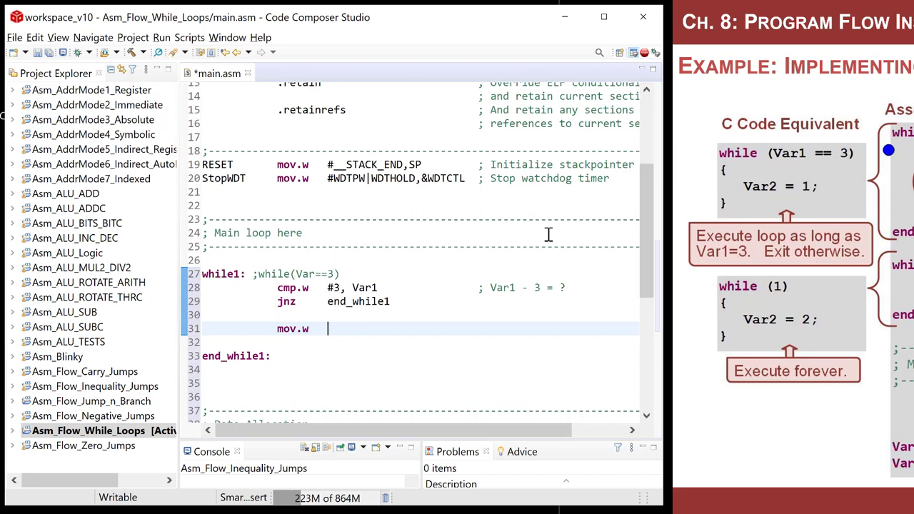
{"action": "type", "text": "#1,"}
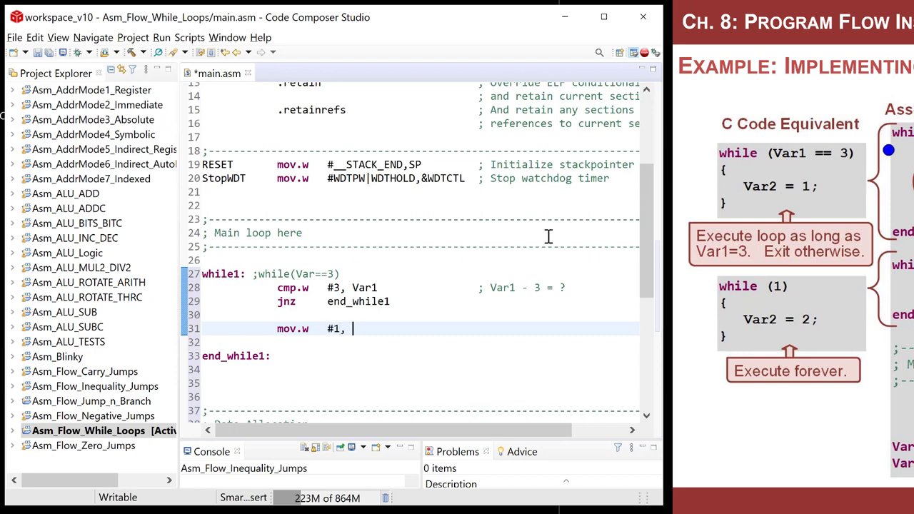
{"action": "type", "text": "Var2"}
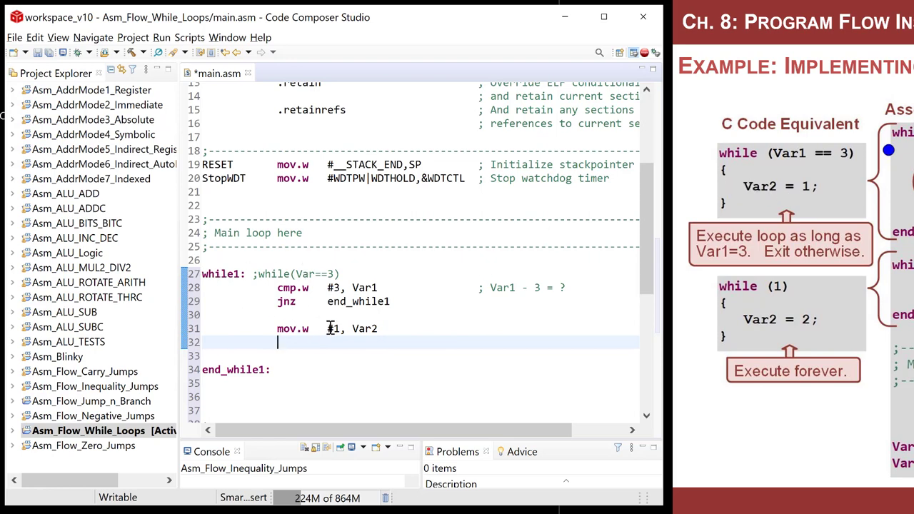
{"action": "type", "text": "jmp     while1"}
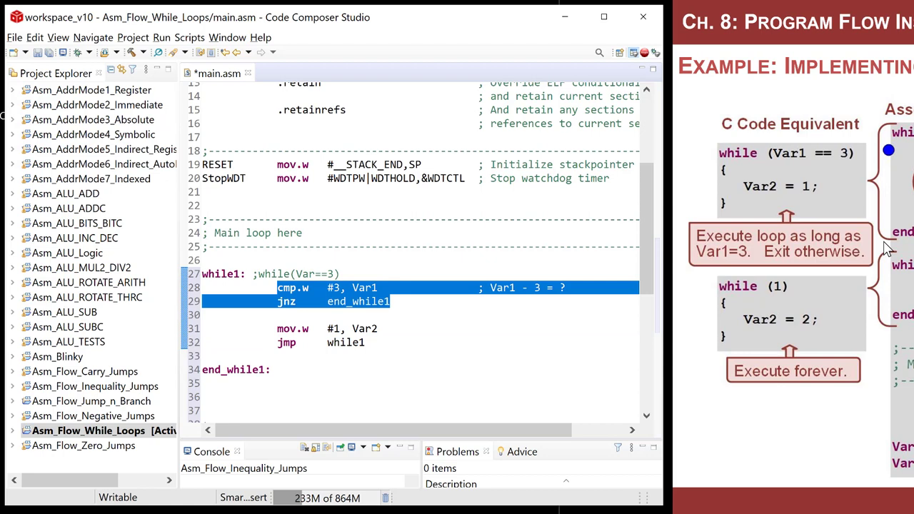
{"action": "mouse_move", "coordinate": [392, 405]}
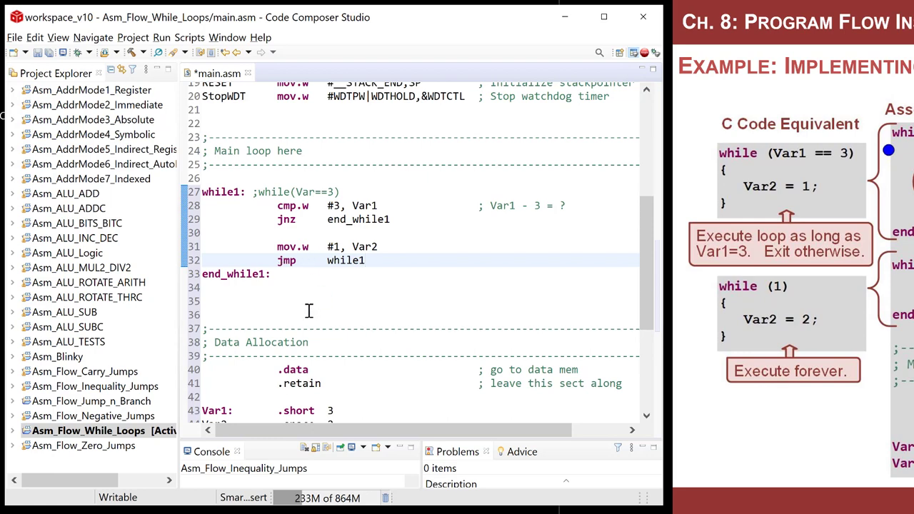
{"action": "left_click", "coordinate": [309, 288]}
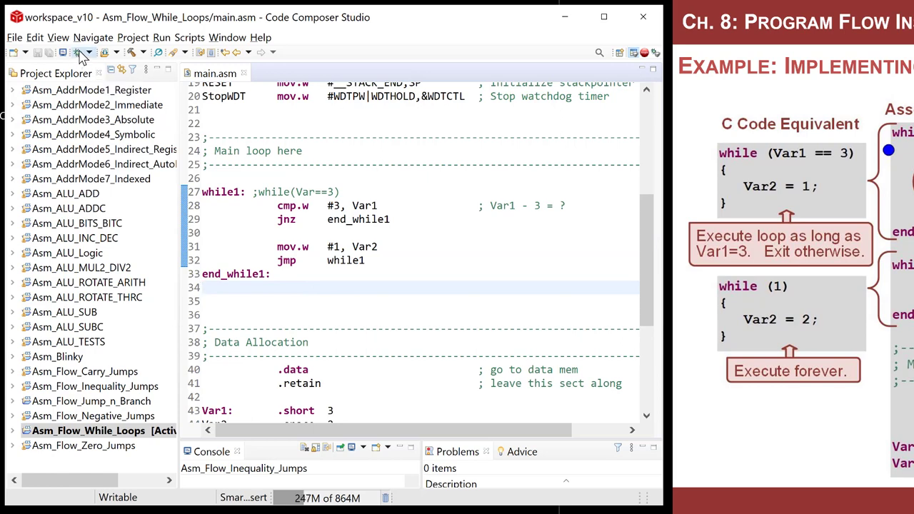
Build and launch a debug session on the MSP430, halted at the while1 compare line.
{"action": "left_click", "coordinate": [79, 52]}
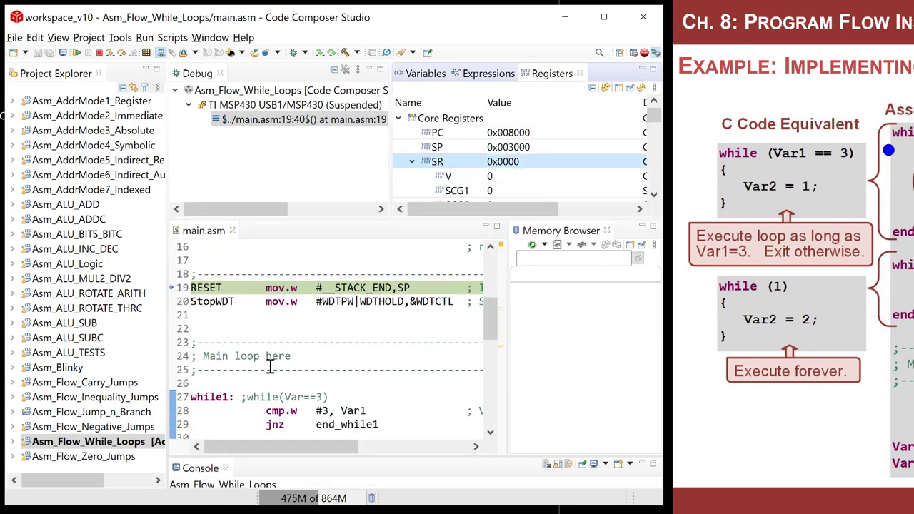
{"action": "scroll", "scroll_direction": "down", "scroll_amount": 3}
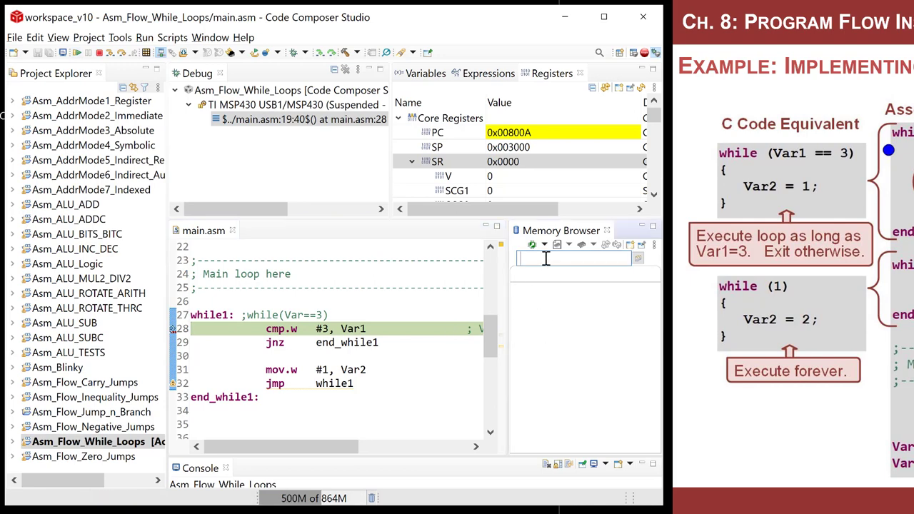
Show memory from address 0x2000 in the Memory Browser, where Var1 reads 0003.
{"action": "type", "text": "0x2000"}
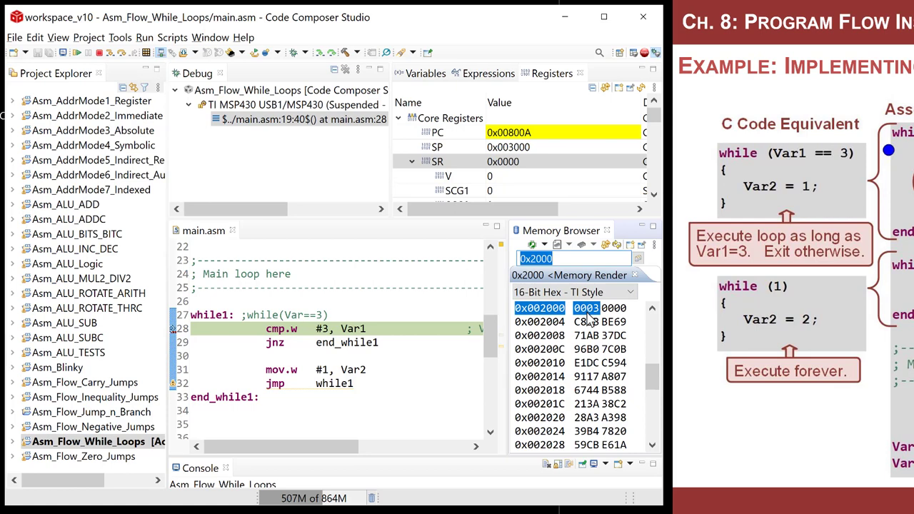
{"action": "mouse_move", "coordinate": [587, 309]}
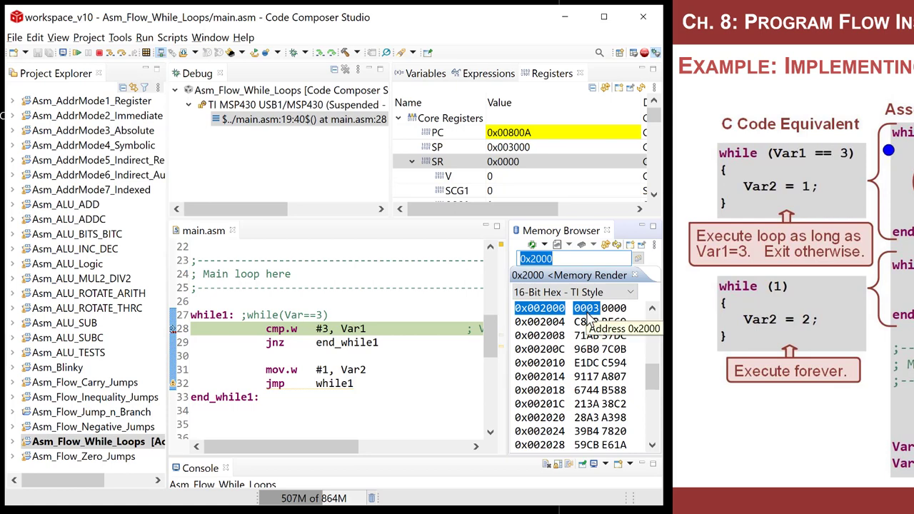
{"action": "mouse_move", "coordinate": [440, 378]}
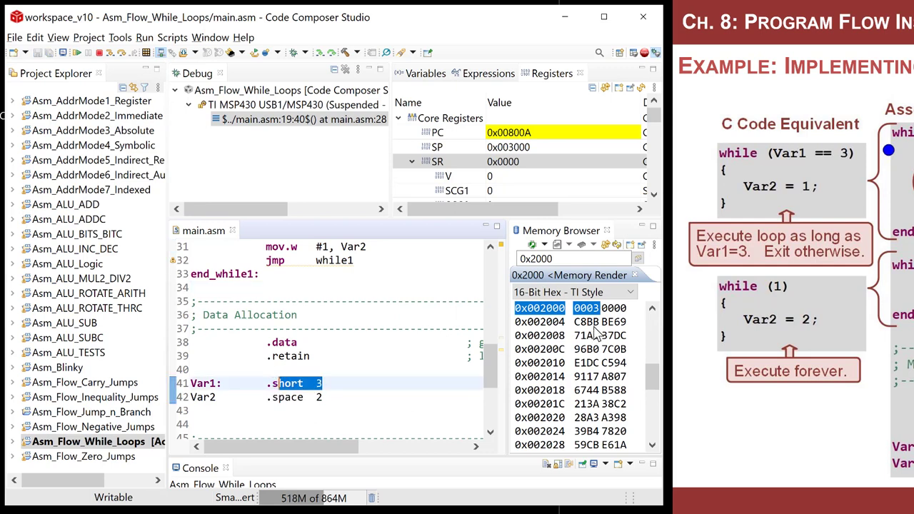
{"action": "mouse_move", "coordinate": [611, 309]}
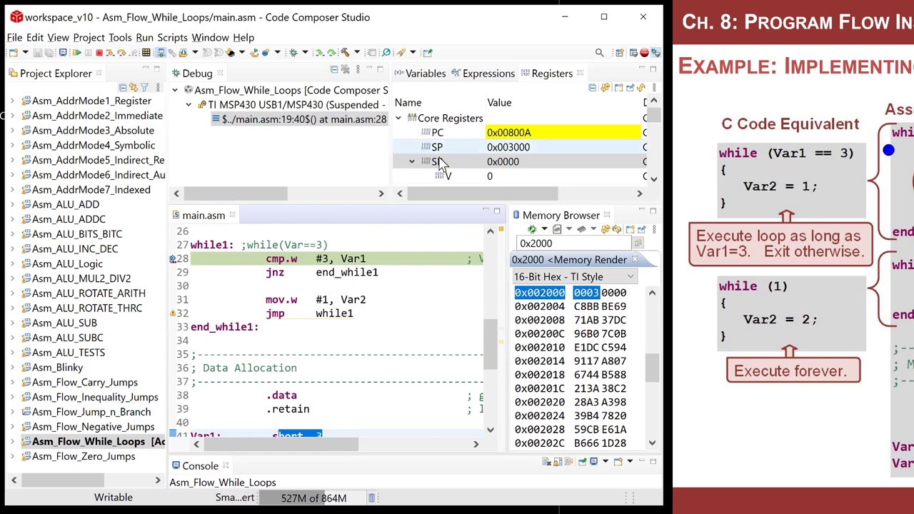
Step through cmp, jnz, mov and jmp twice, watching Z and C set and Var2 become 0001.
{"action": "scroll", "scroll_direction": "down", "scroll_amount": 3}
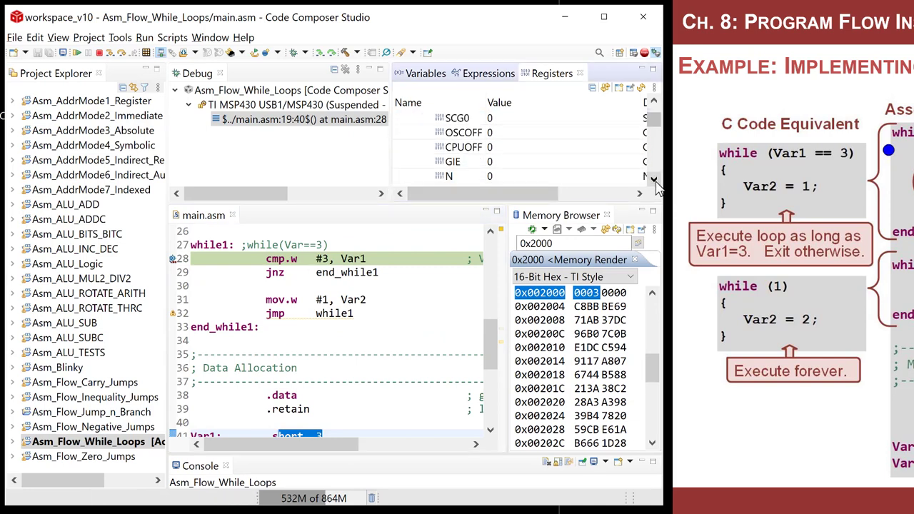
{"action": "scroll", "scroll_direction": "down", "scroll_amount": 3}
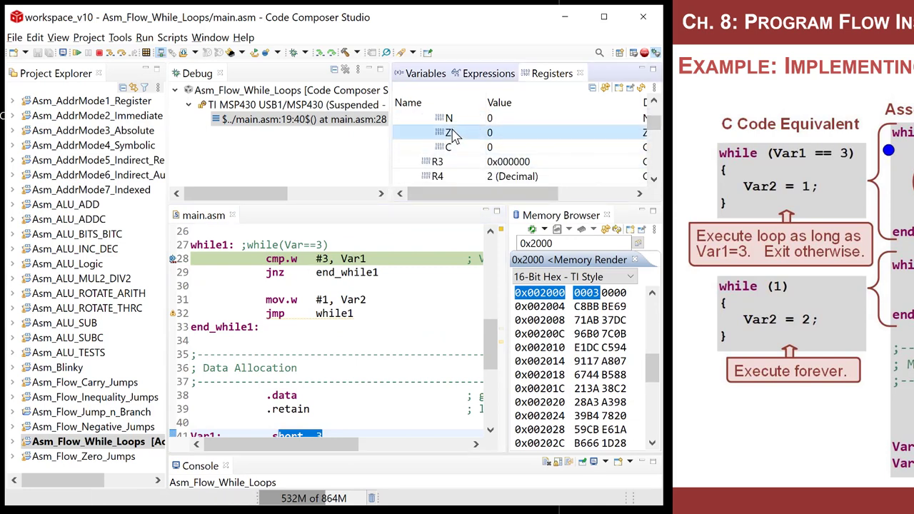
{"action": "mouse_move", "coordinate": [321, 51]}
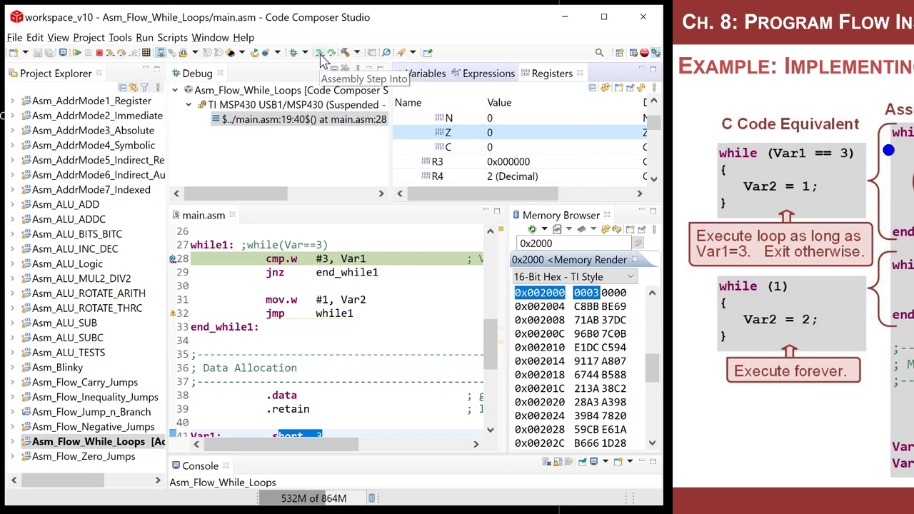
{"action": "left_click", "coordinate": [315, 51]}
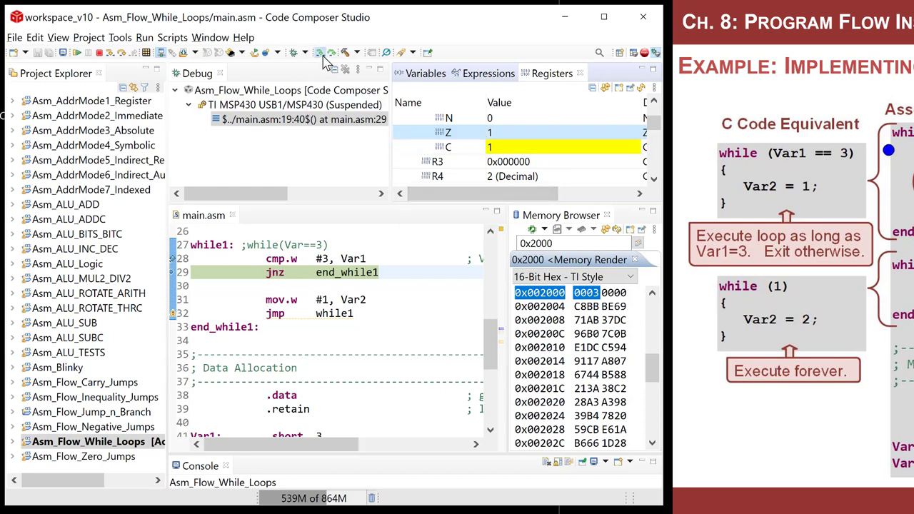
{"action": "left_click", "coordinate": [319, 52]}
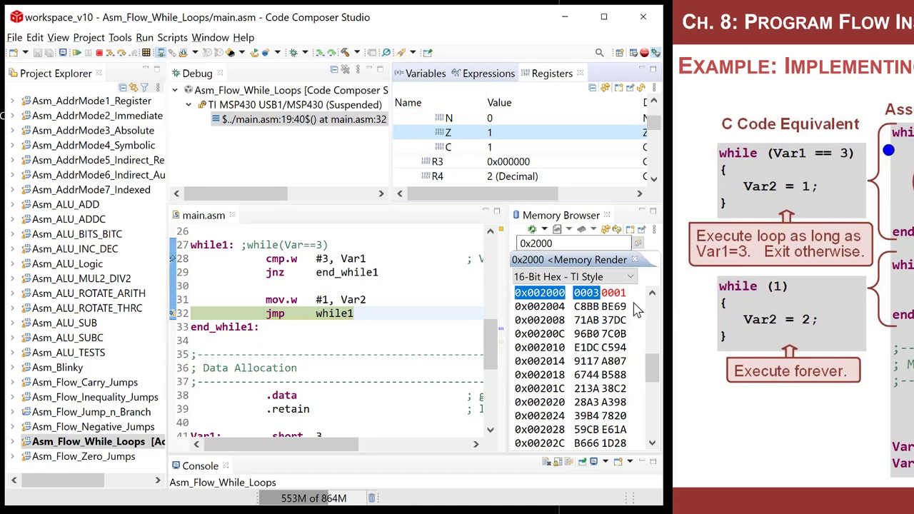
{"action": "mouse_move", "coordinate": [614, 296]}
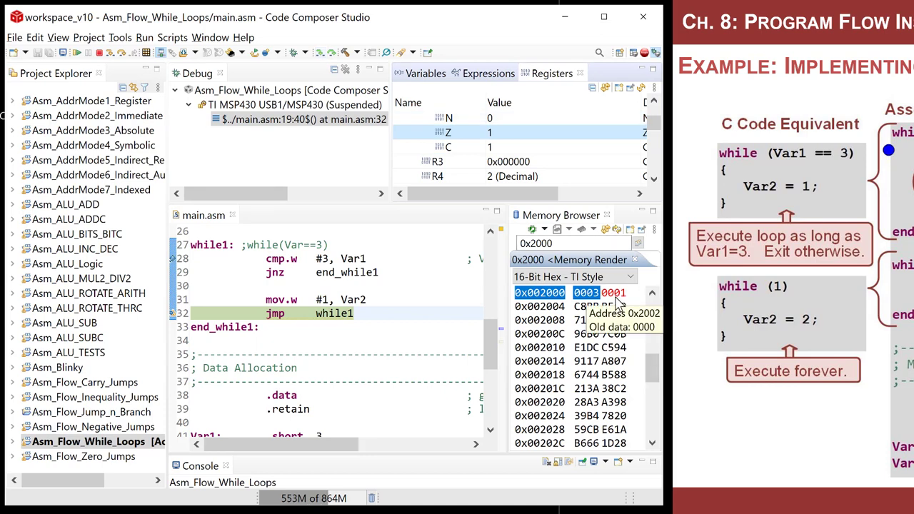
{"action": "left_click", "coordinate": [297, 52]}
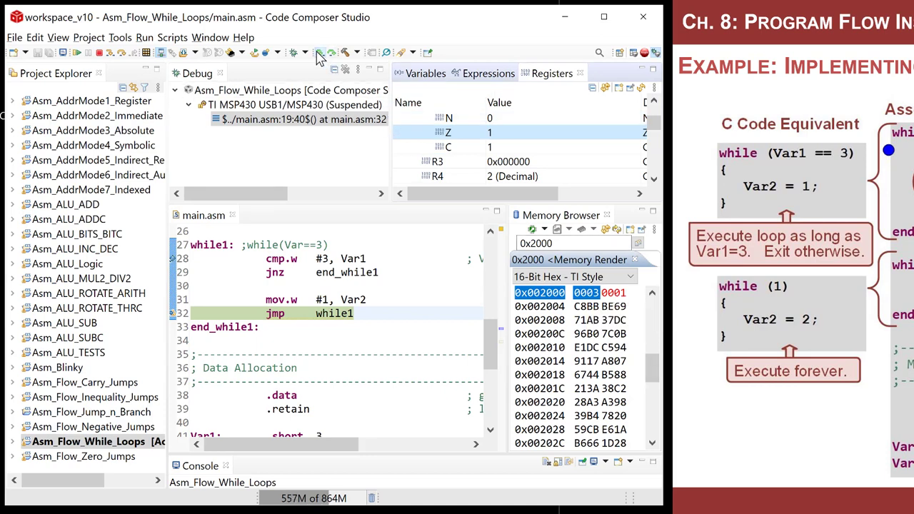
{"action": "left_click", "coordinate": [317, 52]}
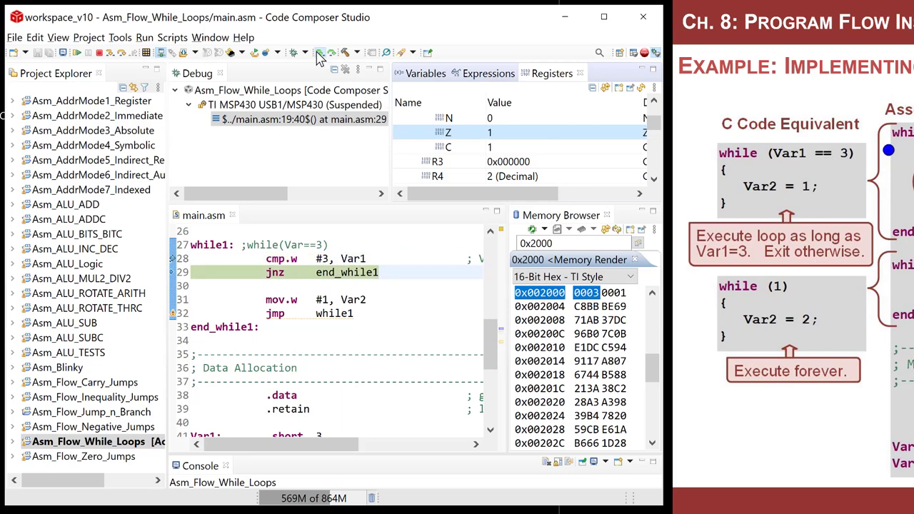
{"action": "left_click", "coordinate": [320, 52]}
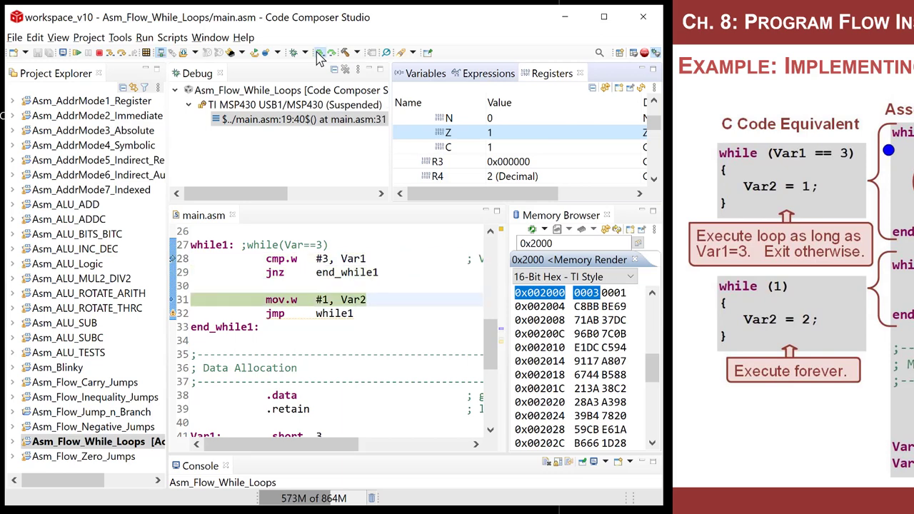
{"action": "left_click", "coordinate": [317, 51]}
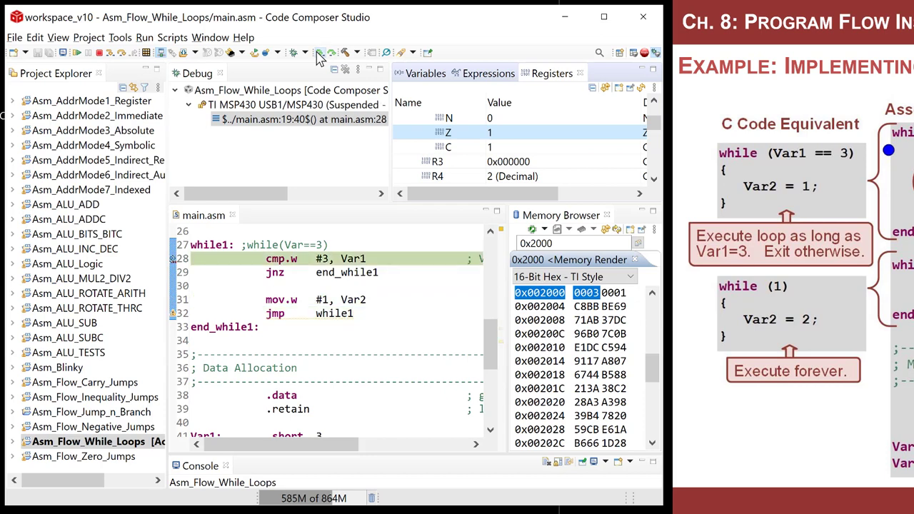
{"action": "left_click", "coordinate": [297, 51]}
{"action": "type", "text": "0002"}
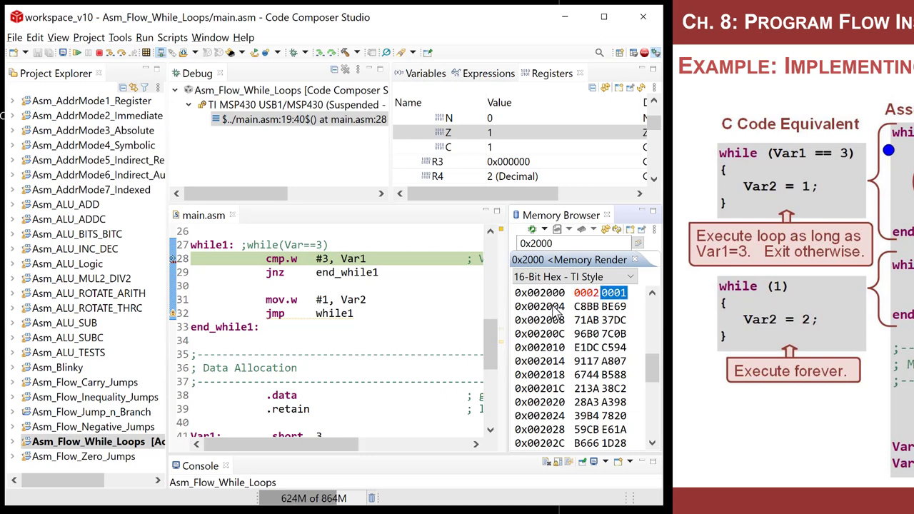
{"action": "mouse_move", "coordinate": [355, 269]}
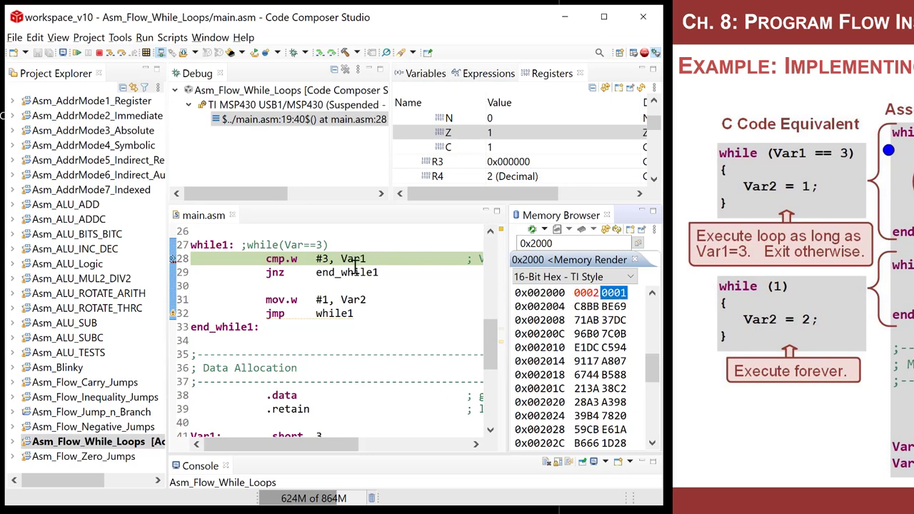
{"action": "mouse_move", "coordinate": [323, 258]}
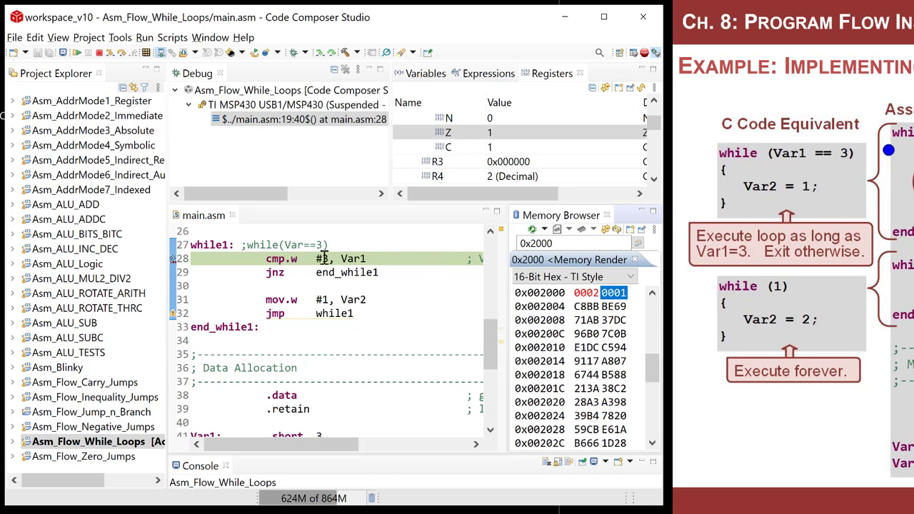
{"action": "mouse_move", "coordinate": [323, 52]}
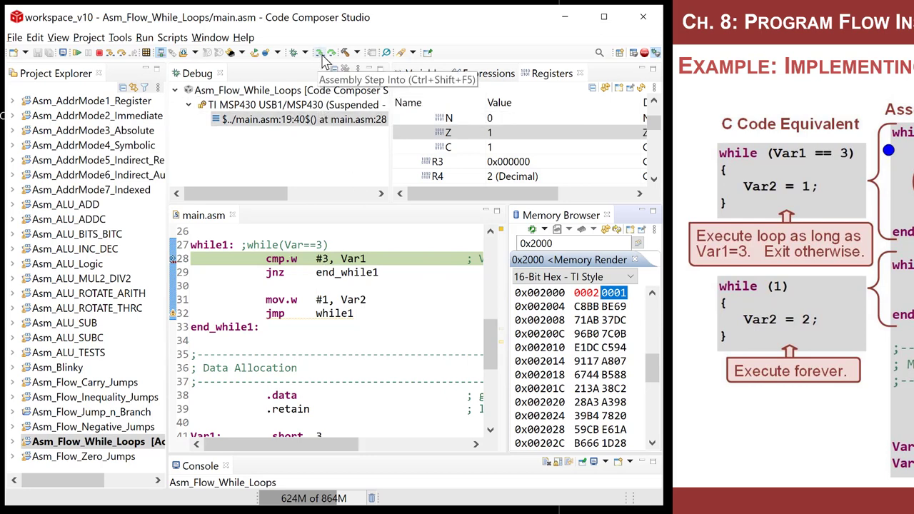
Execute cmp.w again with Var1 now 0002, leaving Z and C cleared at jnz.
{"action": "left_click", "coordinate": [323, 51]}
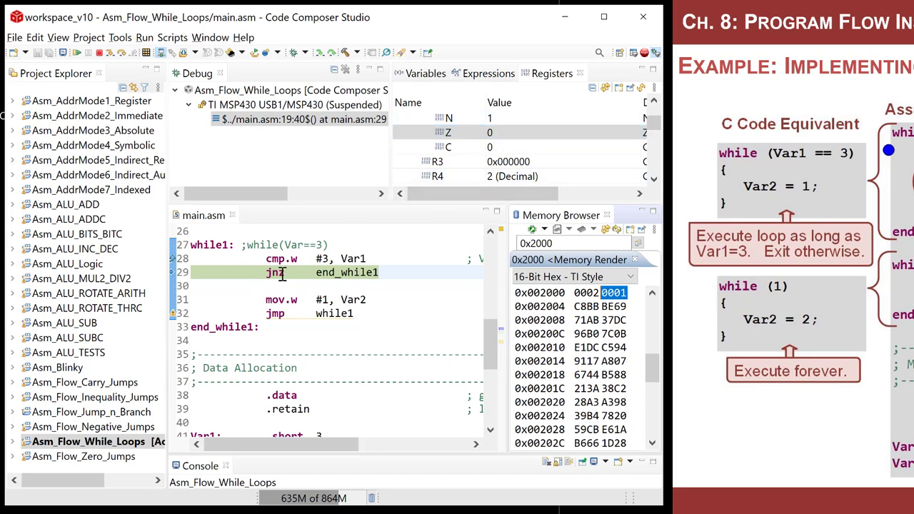
{"action": "mouse_move", "coordinate": [319, 271]}
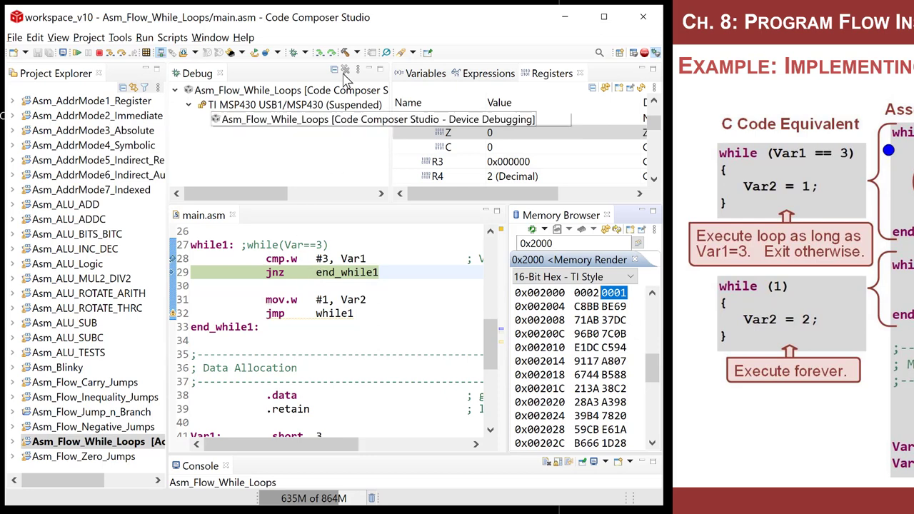
Step the jnz so while1 exits, then close isr_trap.asm leaving only main.asm open.
{"action": "left_click", "coordinate": [317, 52]}
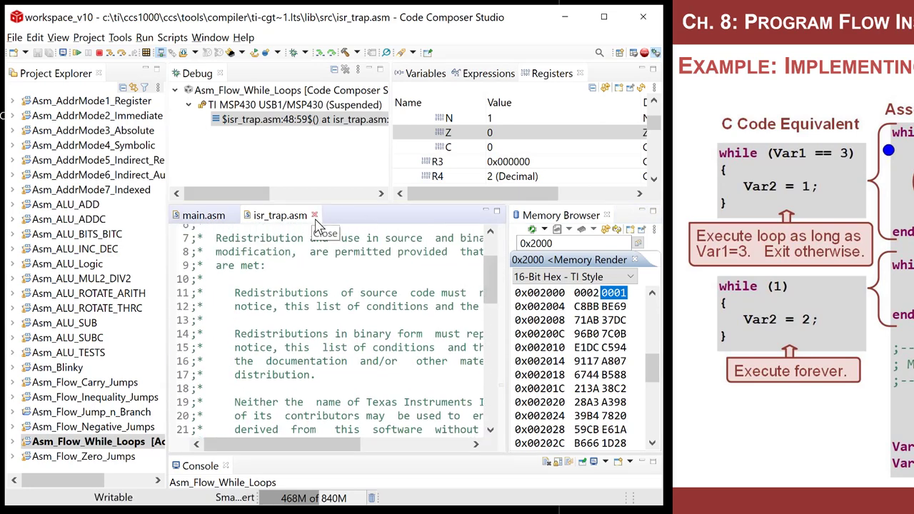
{"action": "left_click", "coordinate": [314, 214]}
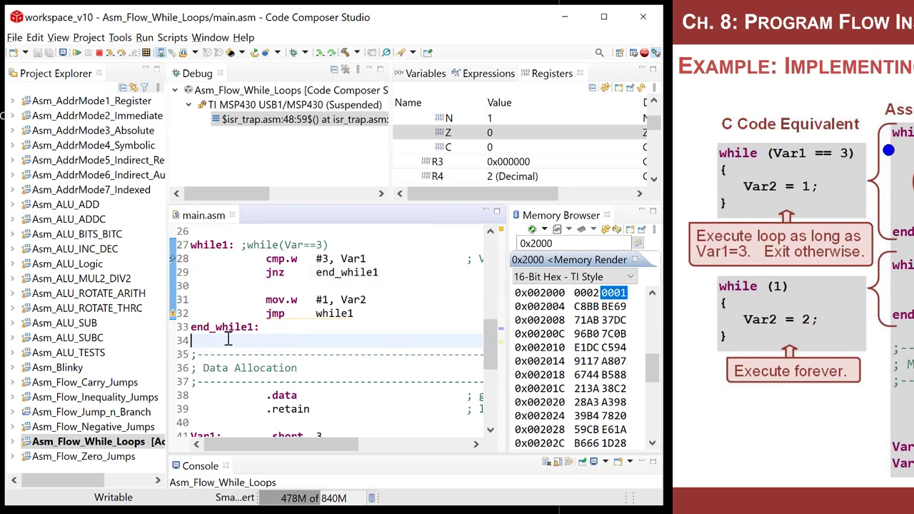
{"action": "mouse_move", "coordinate": [288, 286]}
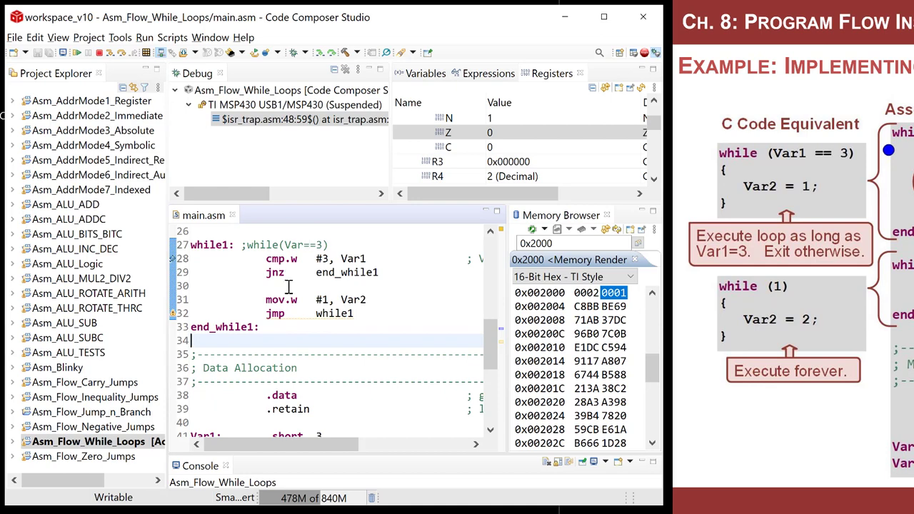
{"action": "mouse_move", "coordinate": [340, 320]}
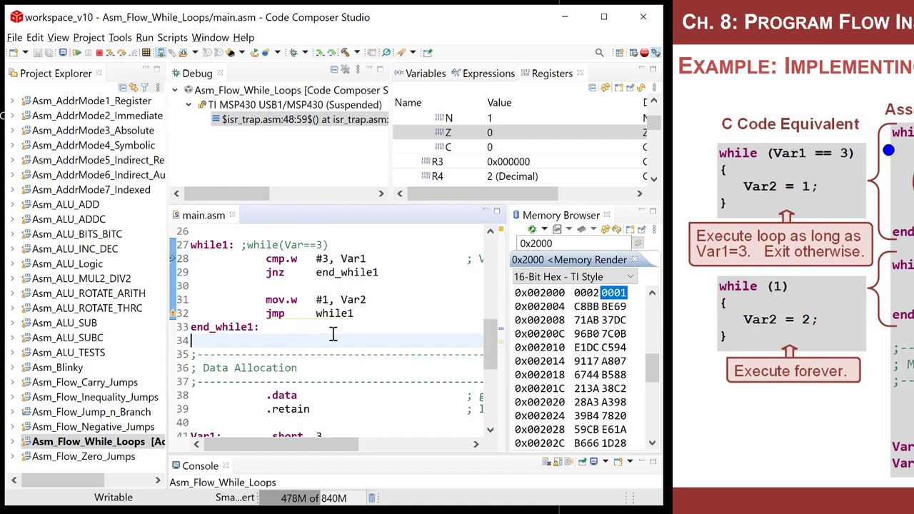
{"action": "mouse_move", "coordinate": [460, 320]}
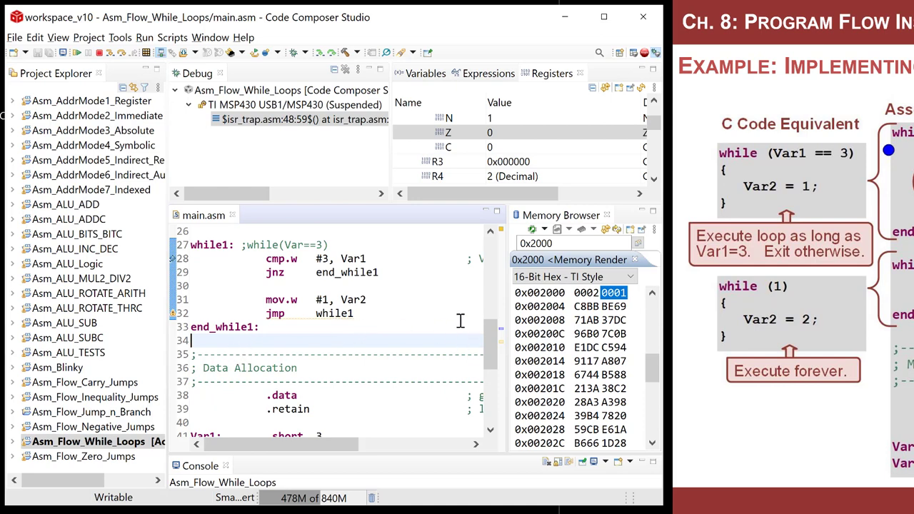
{"action": "mouse_move", "coordinate": [550, 264]}
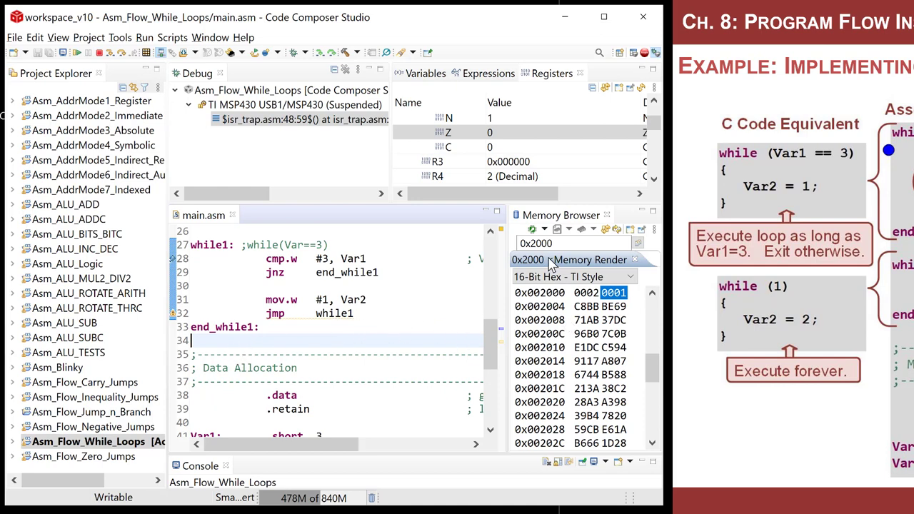
{"action": "mouse_move", "coordinate": [330, 352]}
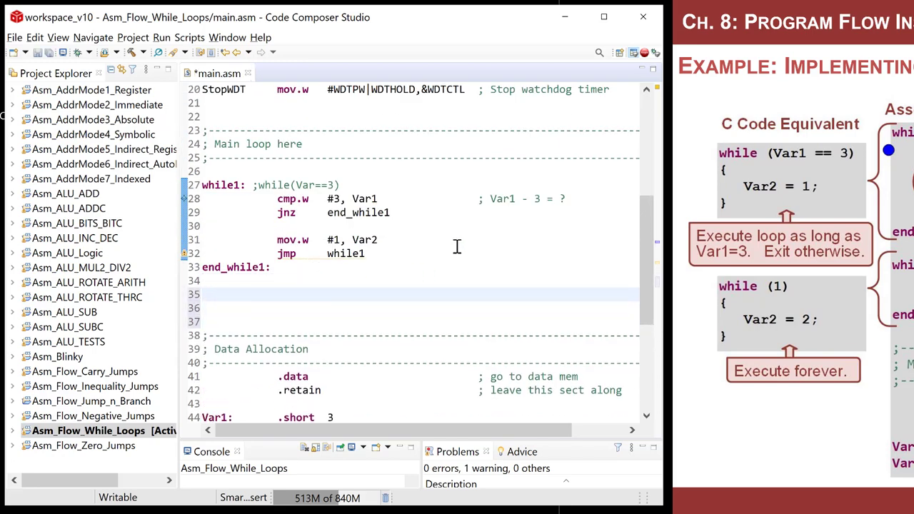
{"action": "mouse_move", "coordinate": [777, 300]}
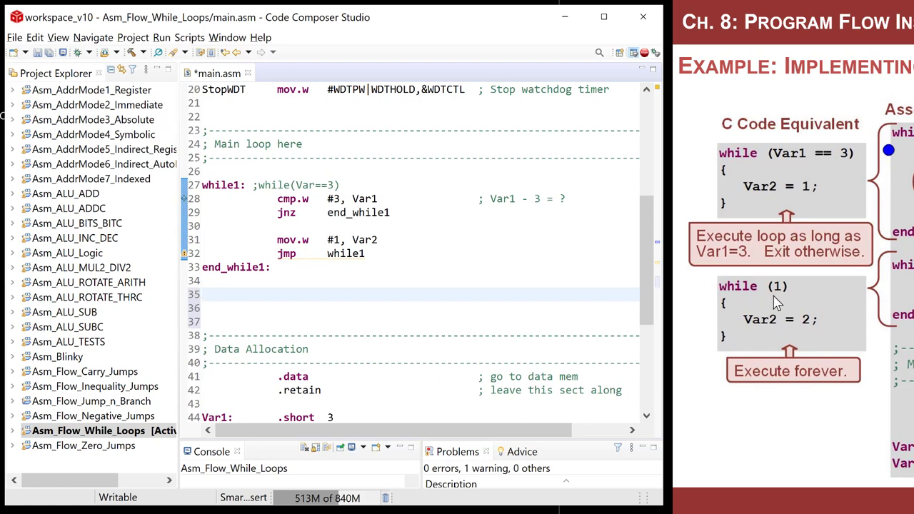
{"action": "mouse_move", "coordinate": [757, 291]}
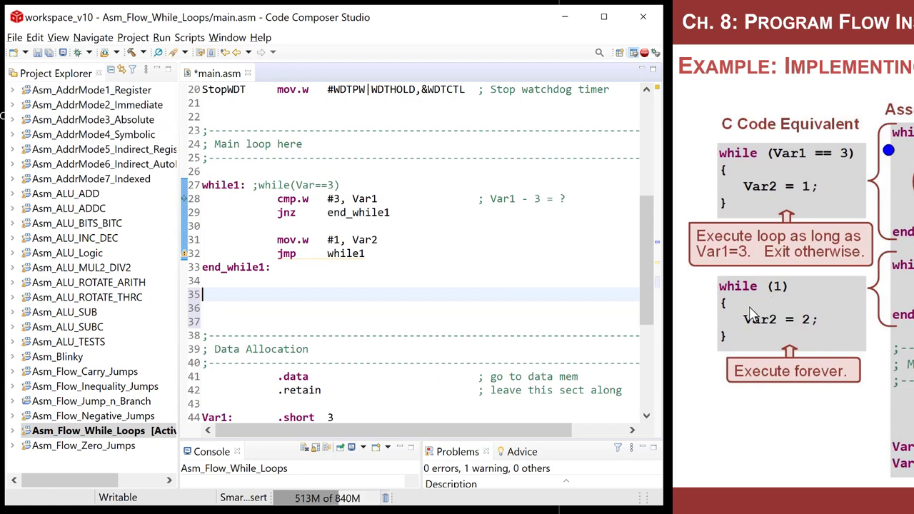
{"action": "mouse_move", "coordinate": [771, 322]}
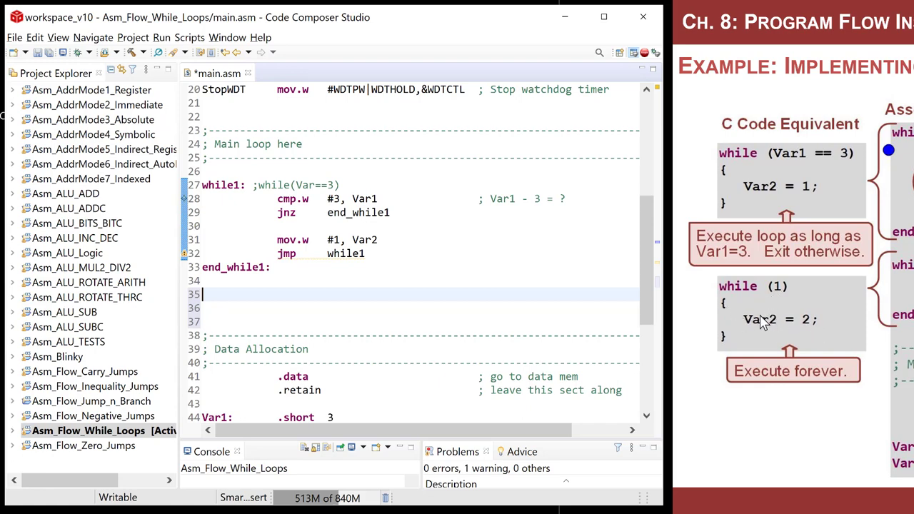
Add while2: and end_while2: labels with 'jmp while2' between them in main.asm.
{"action": "type", "text": "w"}
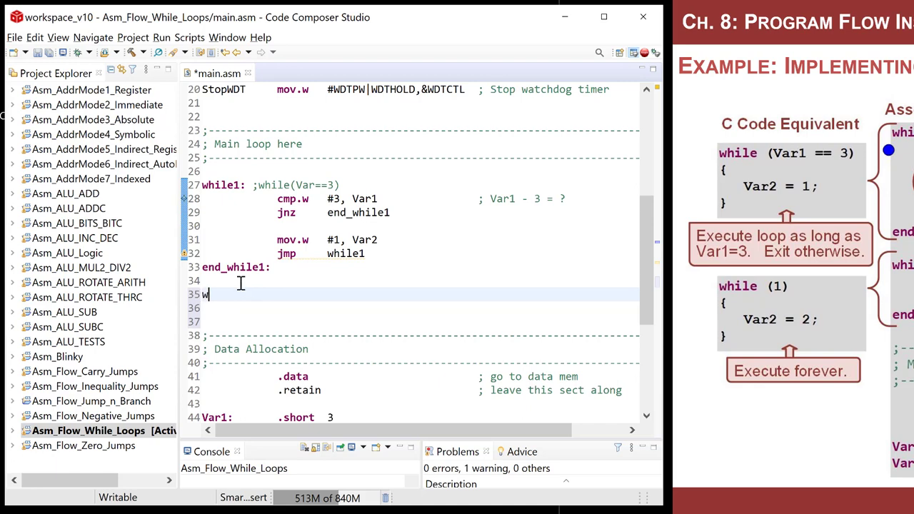
{"action": "type", "text": "hile2:"}
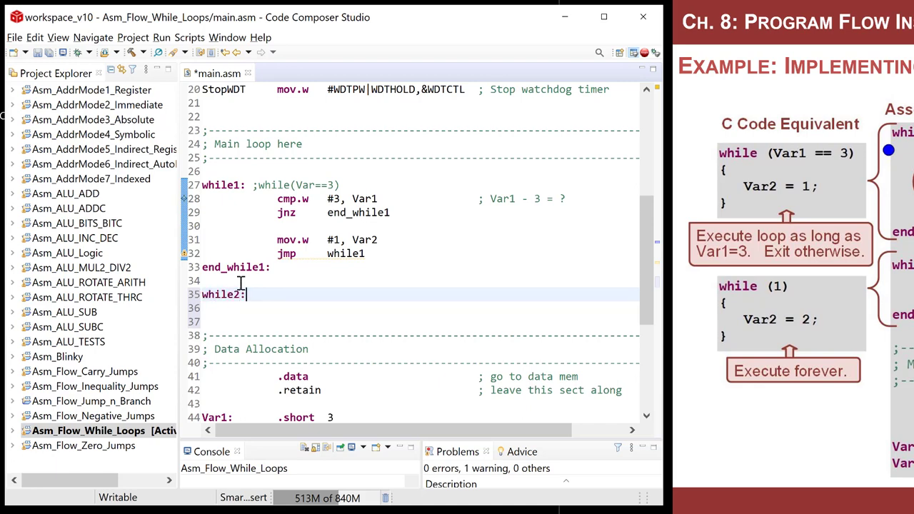
{"action": "type", "text": "end_whi"}
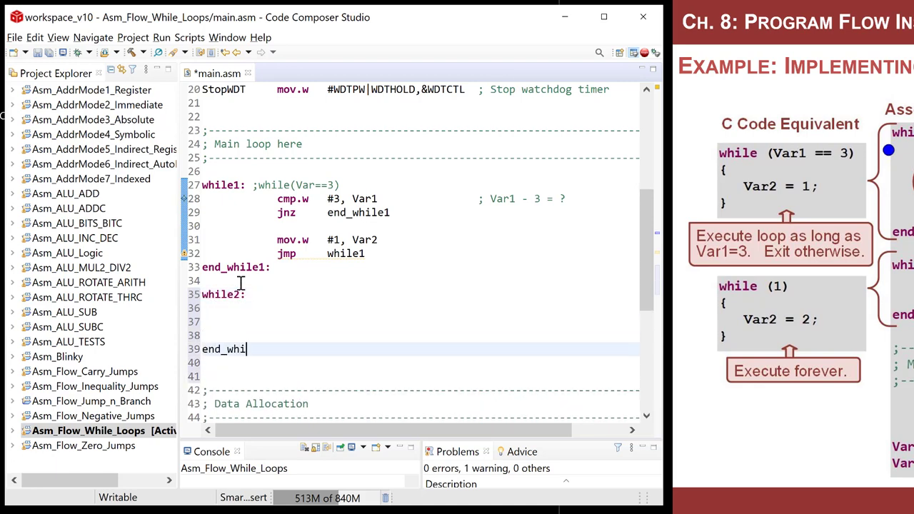
{"action": "type", "text": "le2:"}
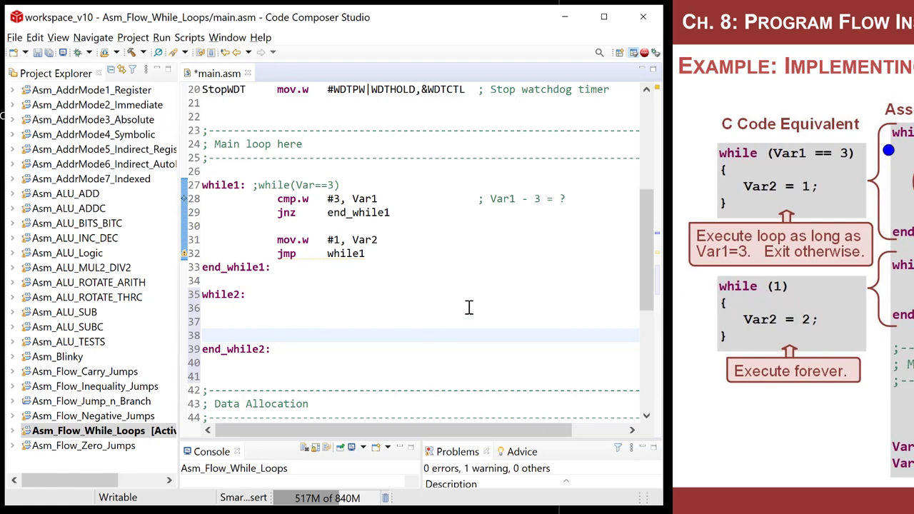
{"action": "type", "text": "jmp"}
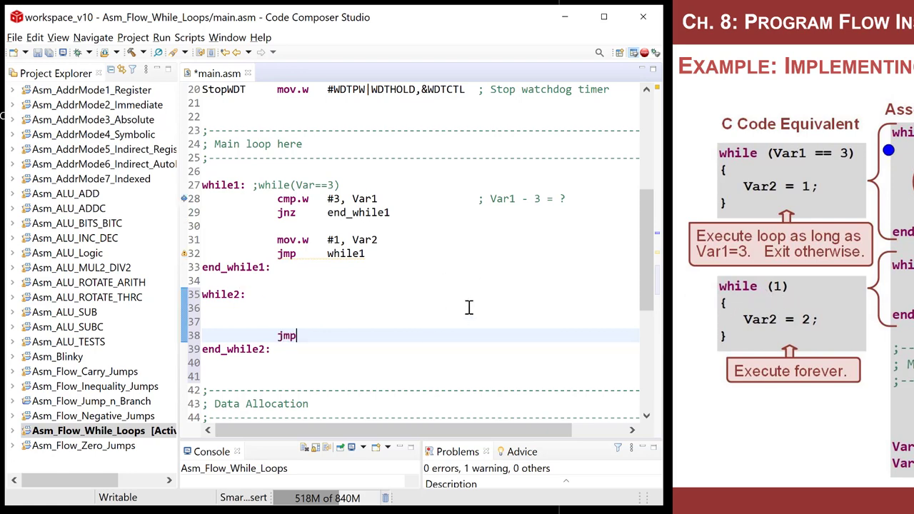
{"action": "type", "text": "while2"}
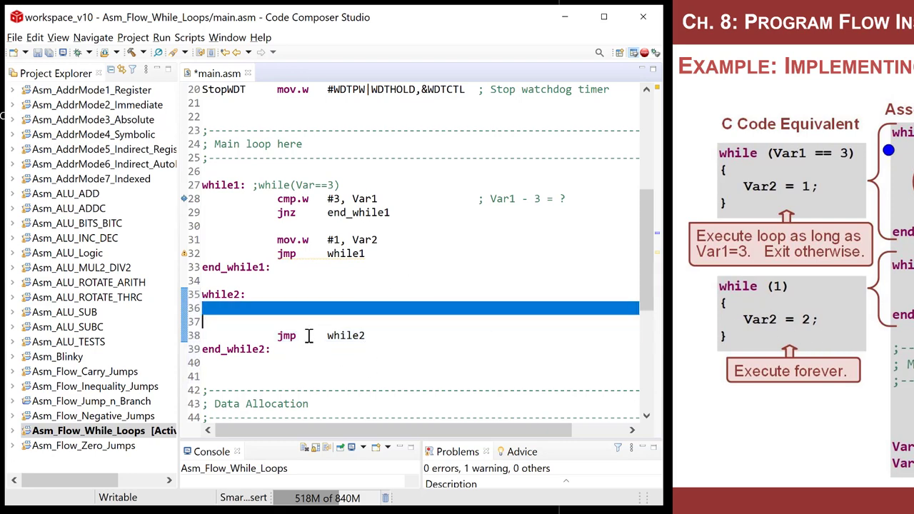
Insert 'mov.w #2, Var2' before the jump inside the while2 loop.
{"action": "left_click", "coordinate": [414, 321]}
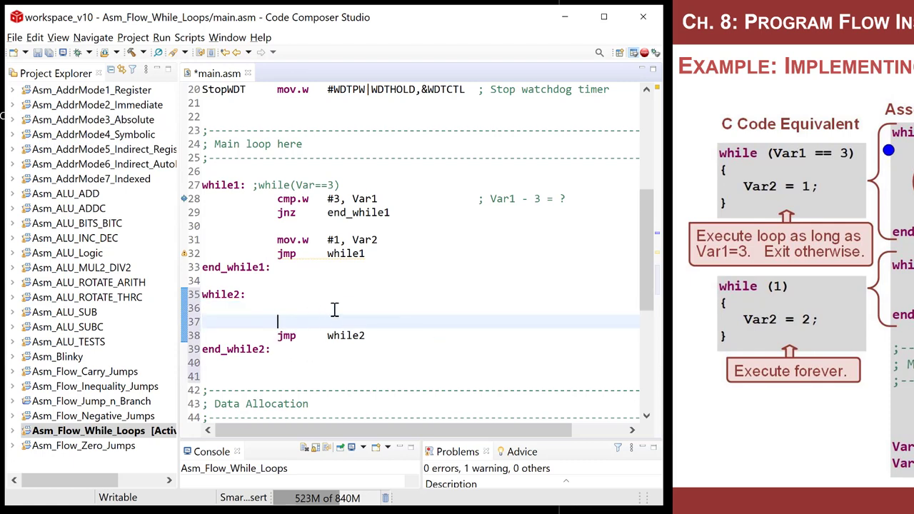
{"action": "type", "text": "mov.w"}
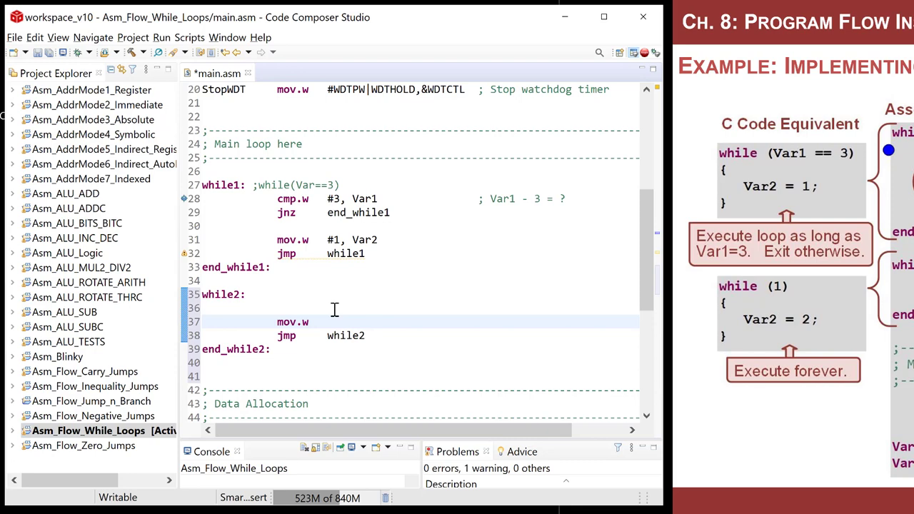
{"action": "type", "text": "#2, Va"}
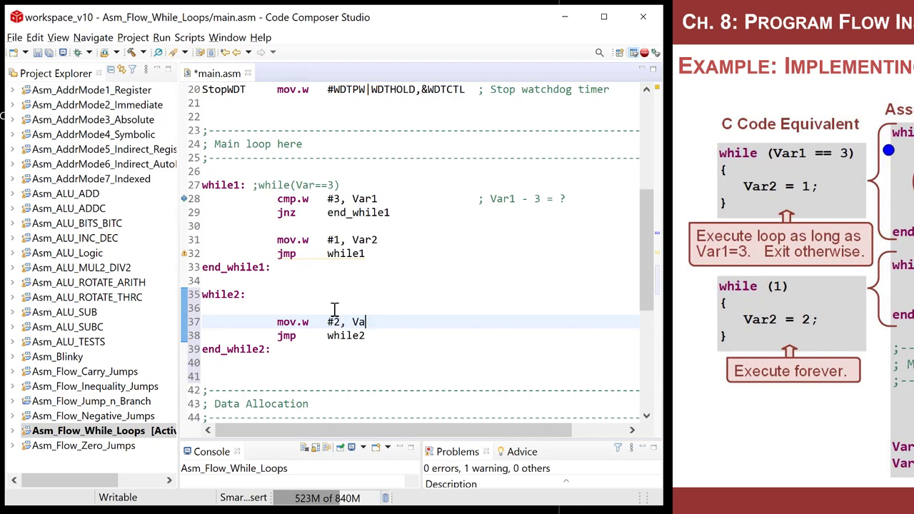
{"action": "type", "text": "r2"}
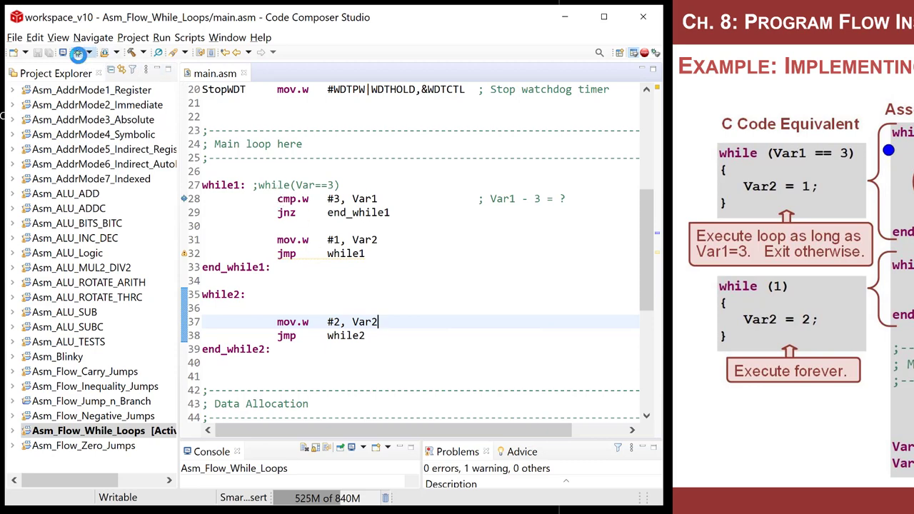
Debug the updated program, suspend it, and step through cmp.w and jnz to mov.w #1, Var2.
{"action": "left_click", "coordinate": [78, 51]}
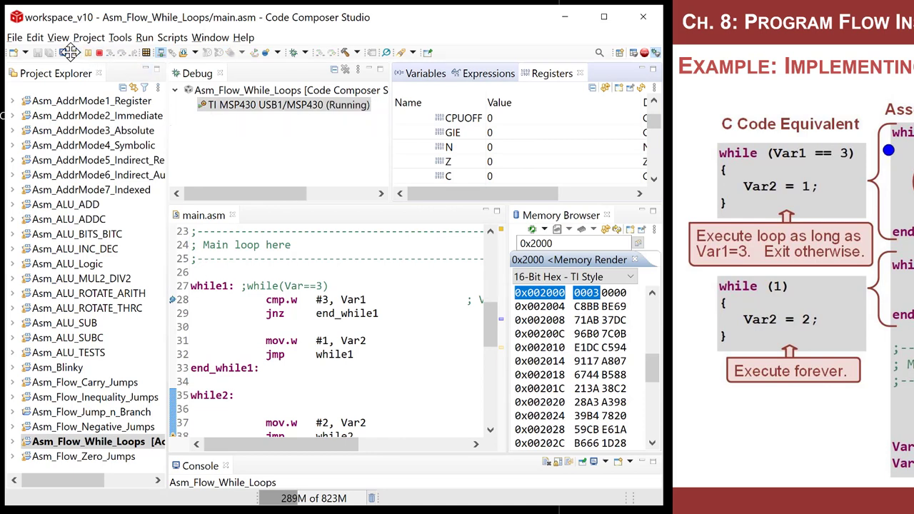
{"action": "left_click", "coordinate": [317, 51]}
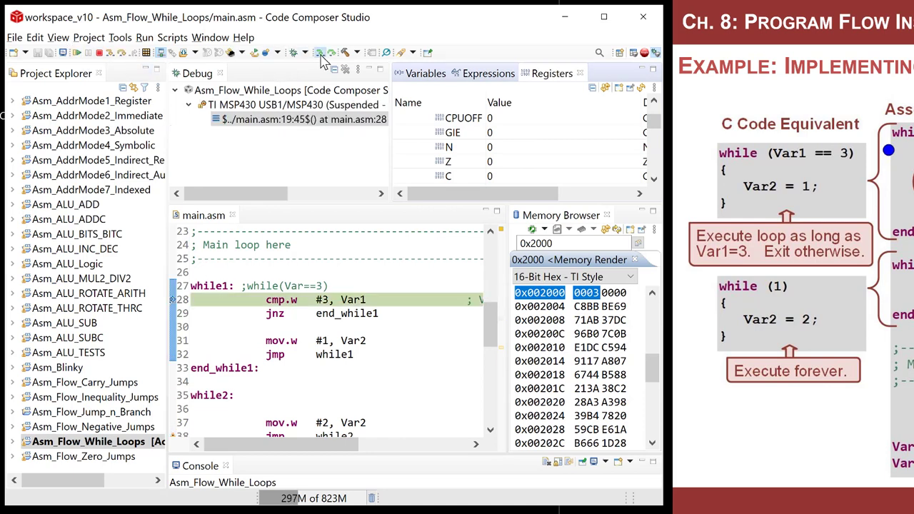
{"action": "left_click", "coordinate": [311, 51]}
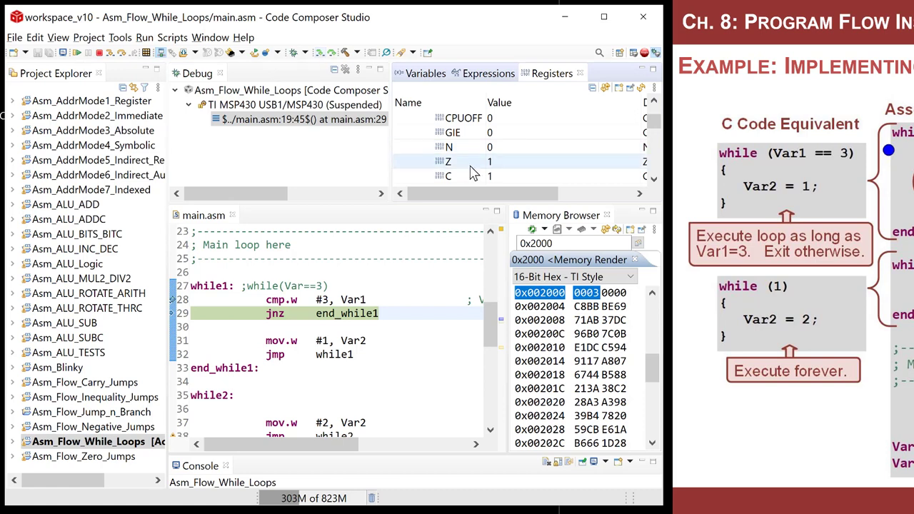
{"action": "mouse_move", "coordinate": [322, 52]}
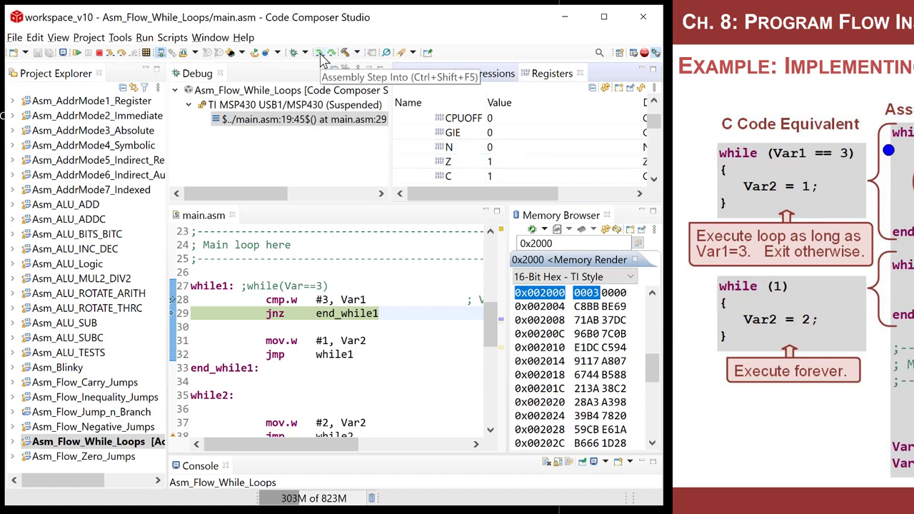
{"action": "left_click", "coordinate": [313, 52]}
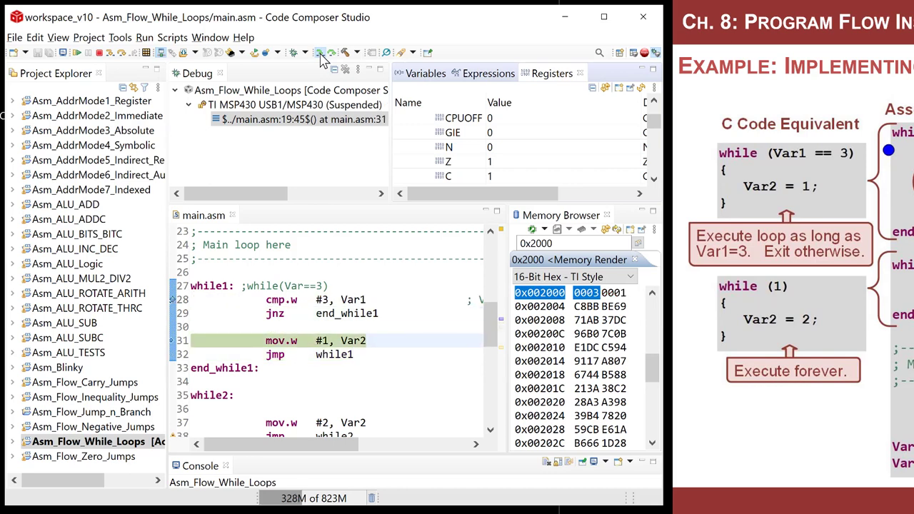
{"action": "left_click", "coordinate": [316, 51]}
{"action": "type", "text": "0007"}
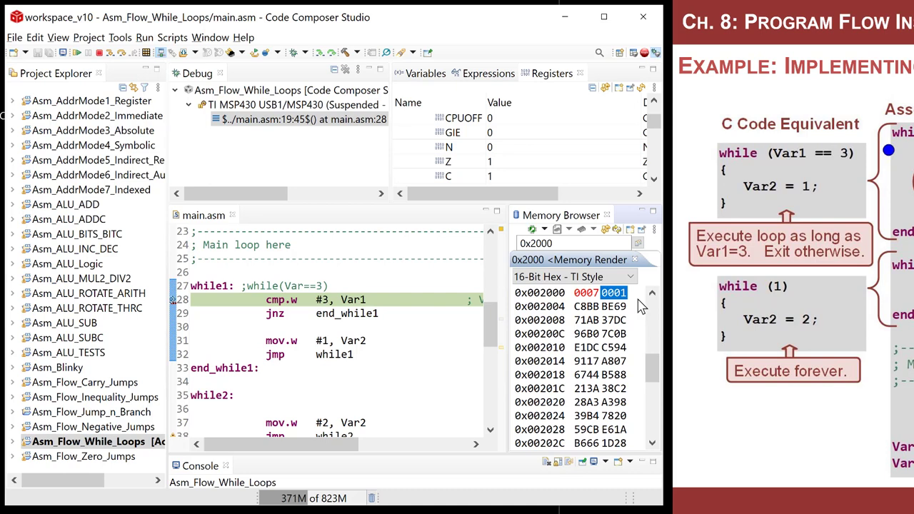
{"action": "mouse_move", "coordinate": [603, 310]}
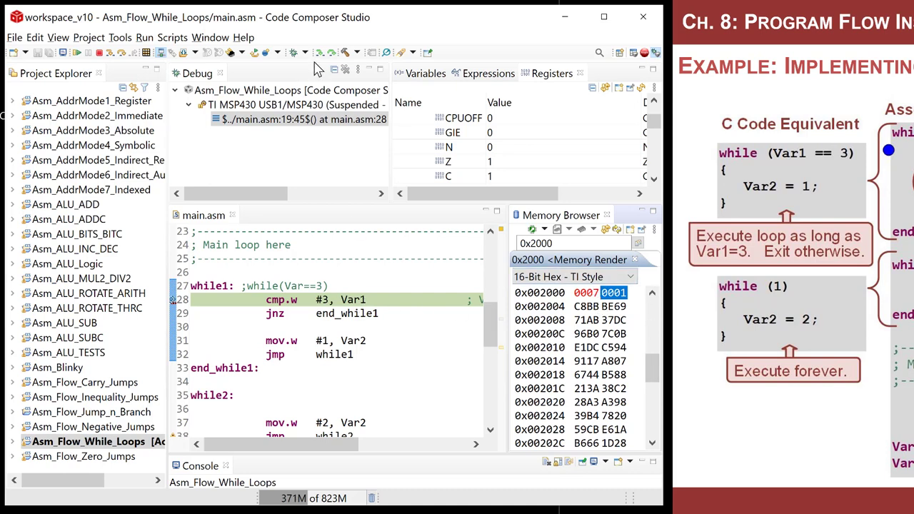
With Var1 at 7, step out of while1 into while2 so Var2 becomes 2, then step the jmp back.
{"action": "left_click", "coordinate": [314, 51]}
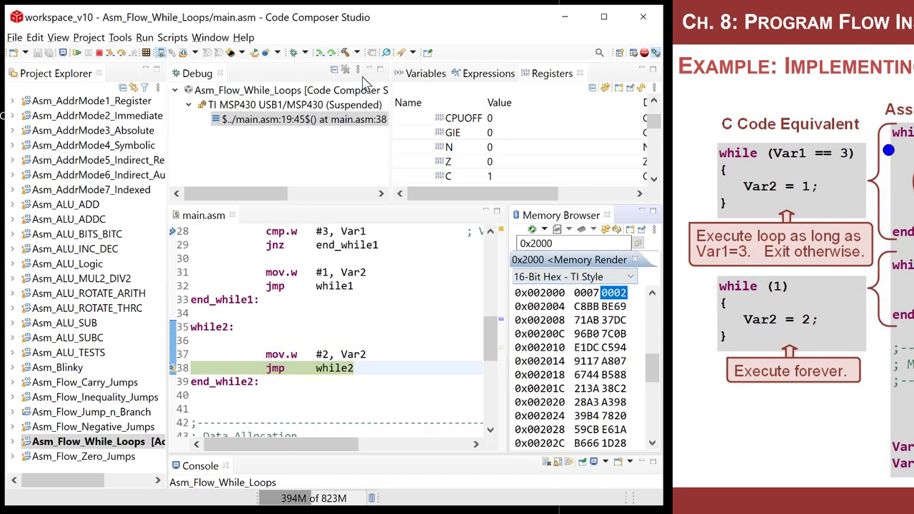
{"action": "left_click", "coordinate": [318, 52]}
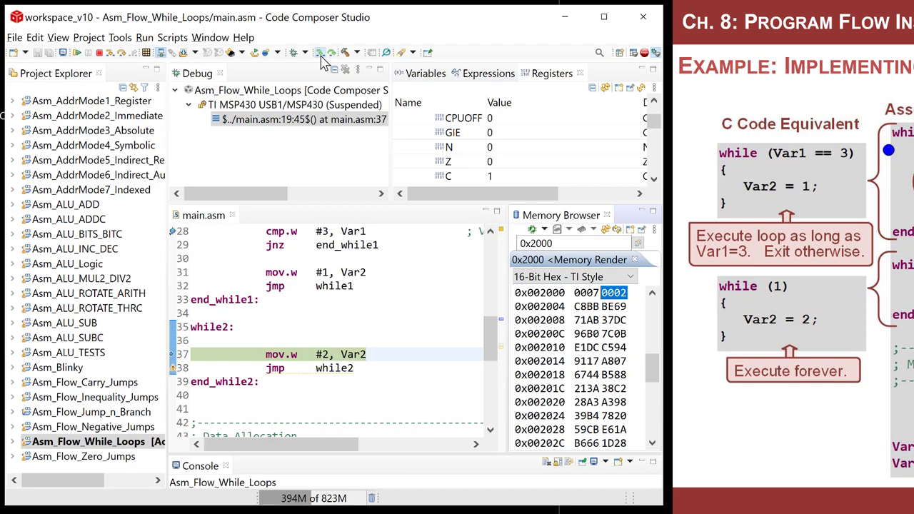